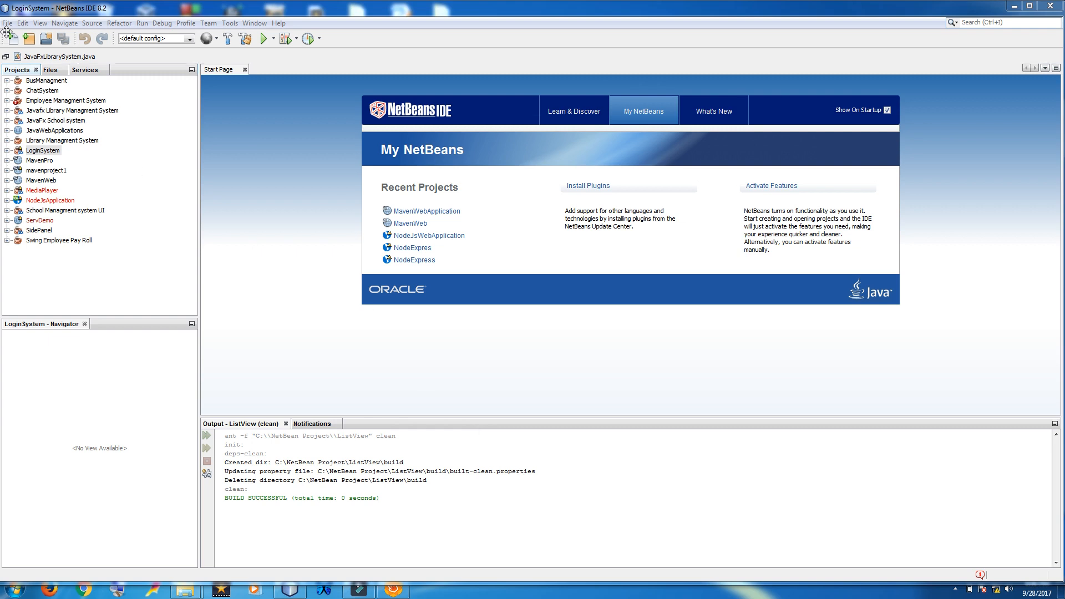
Step: Create a JavaFX FXML Application project named ListViews with FXML document ListView
{"action": "left_click", "coordinate": [7, 22]}
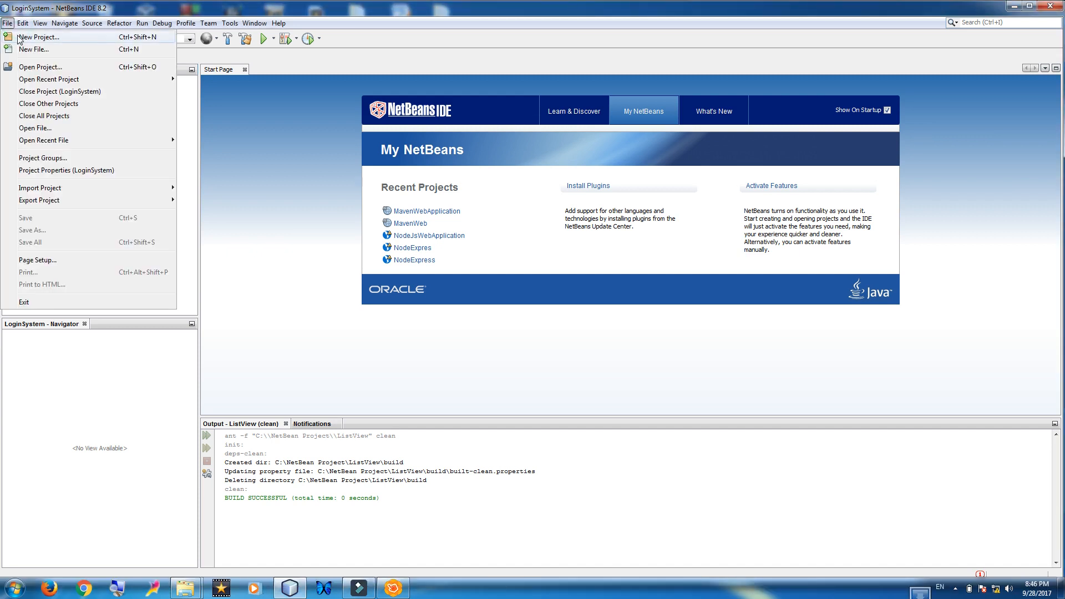
{"action": "left_click", "coordinate": [38, 36]}
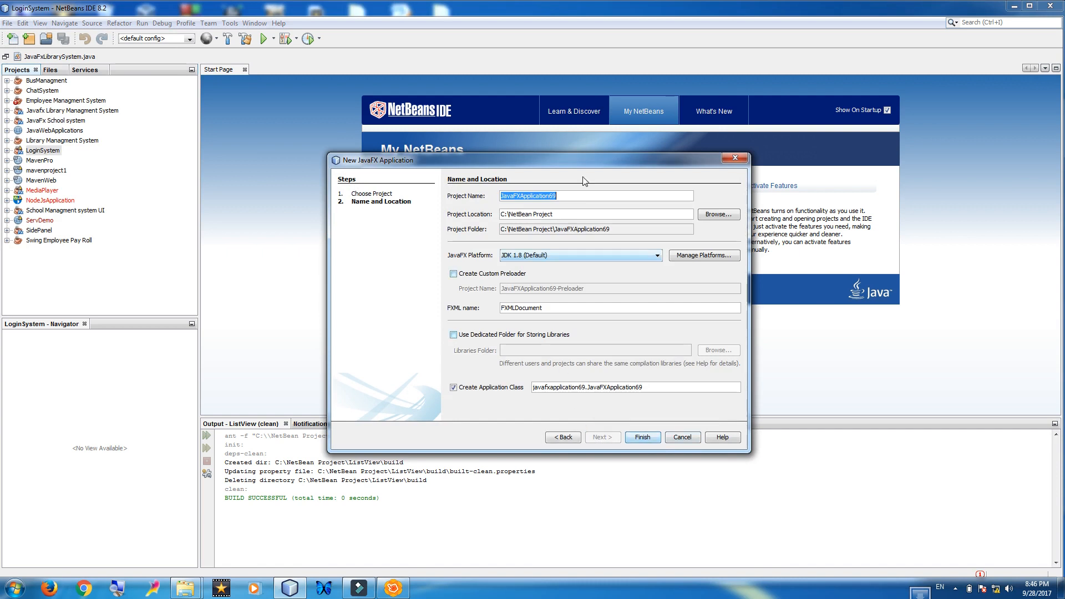
{"action": "type", "text": "ListViews"}
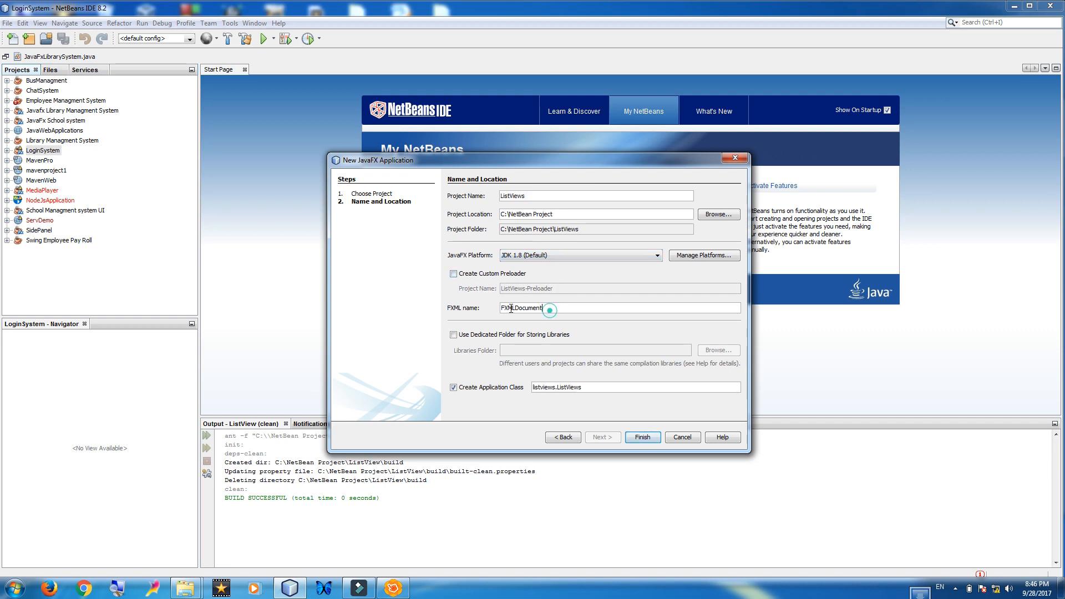
{"action": "type", "text": "ListView"}
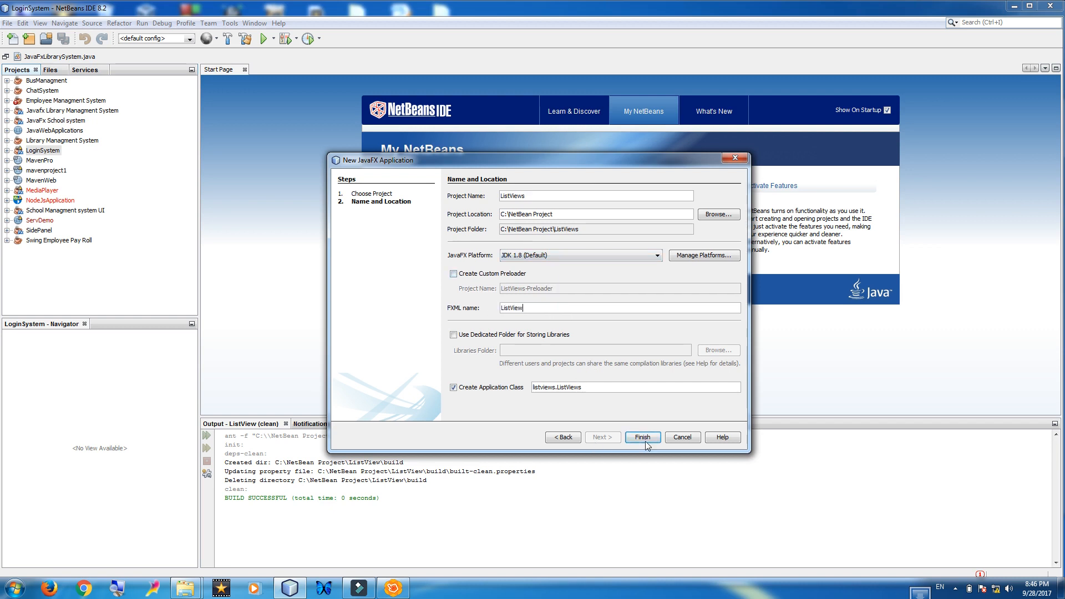
{"action": "left_click", "coordinate": [641, 437]}
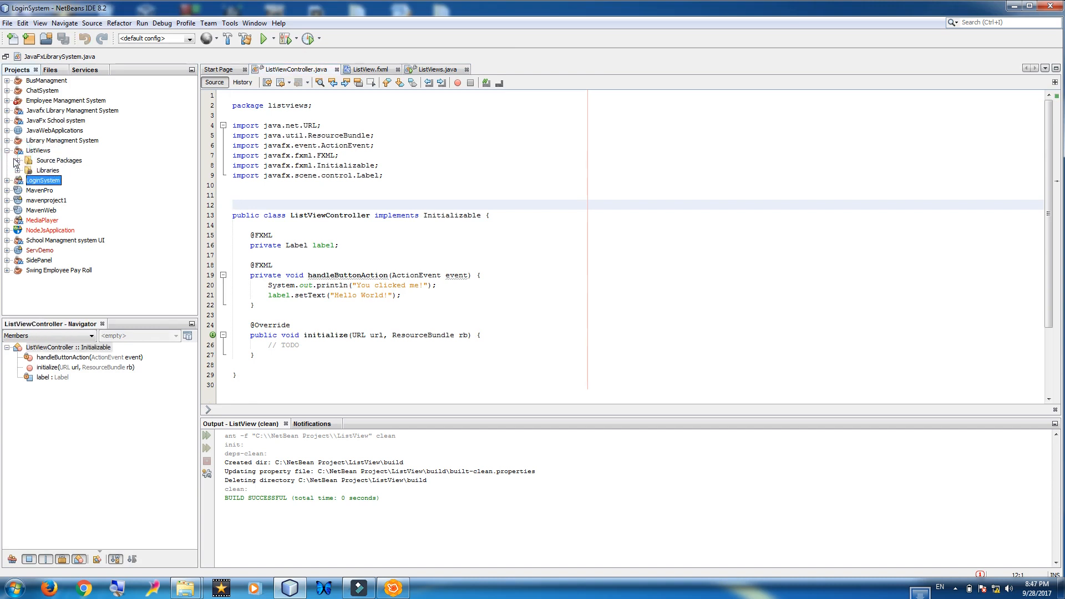
Step: Expand Source Packages and the listviews package to reveal the generated files
{"action": "left_click", "coordinate": [18, 160]}
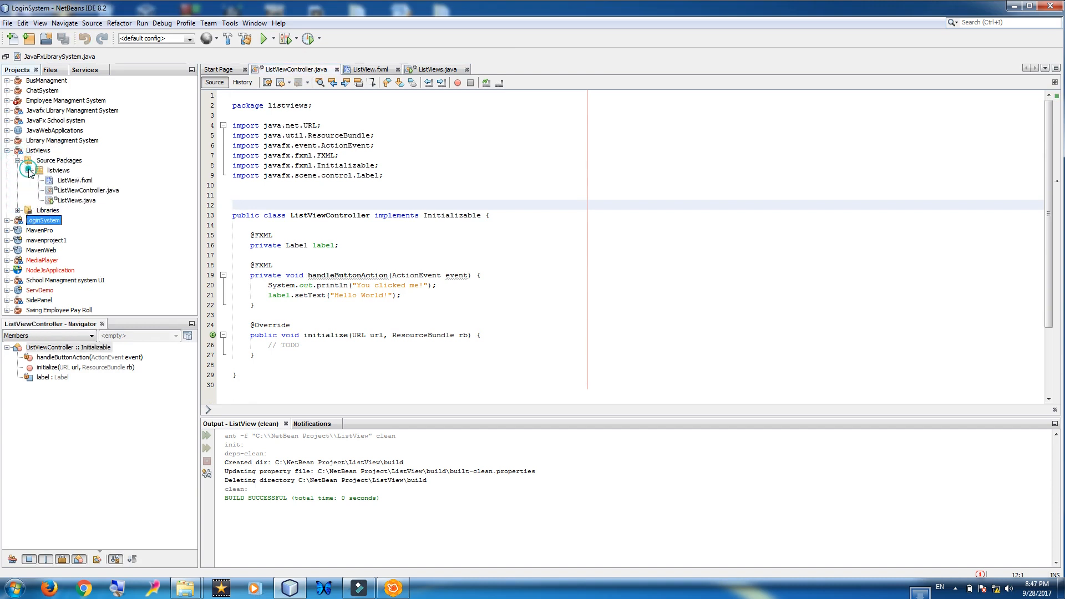
{"action": "left_click", "coordinate": [76, 179]}
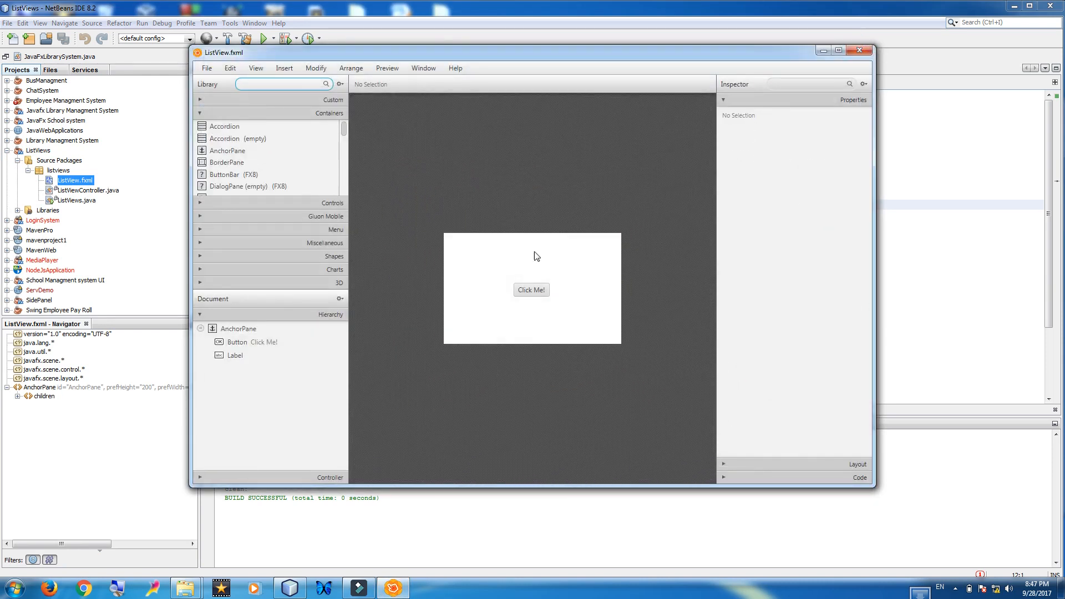
Step: Delete the default Button and Label and select the empty AnchorPane
{"action": "left_click", "coordinate": [238, 342]}
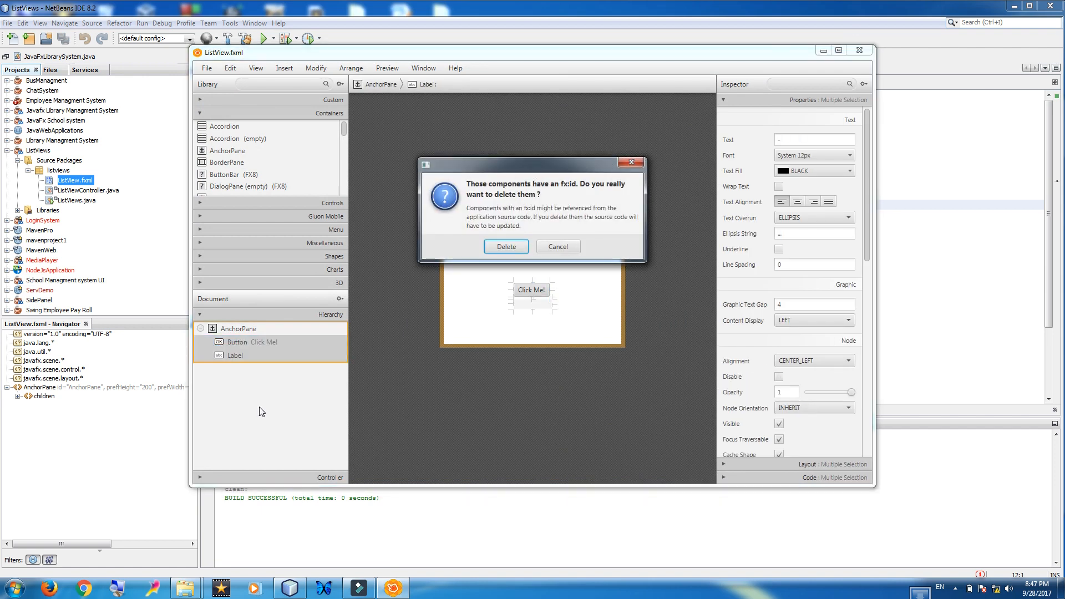
{"action": "left_click", "coordinate": [506, 246]}
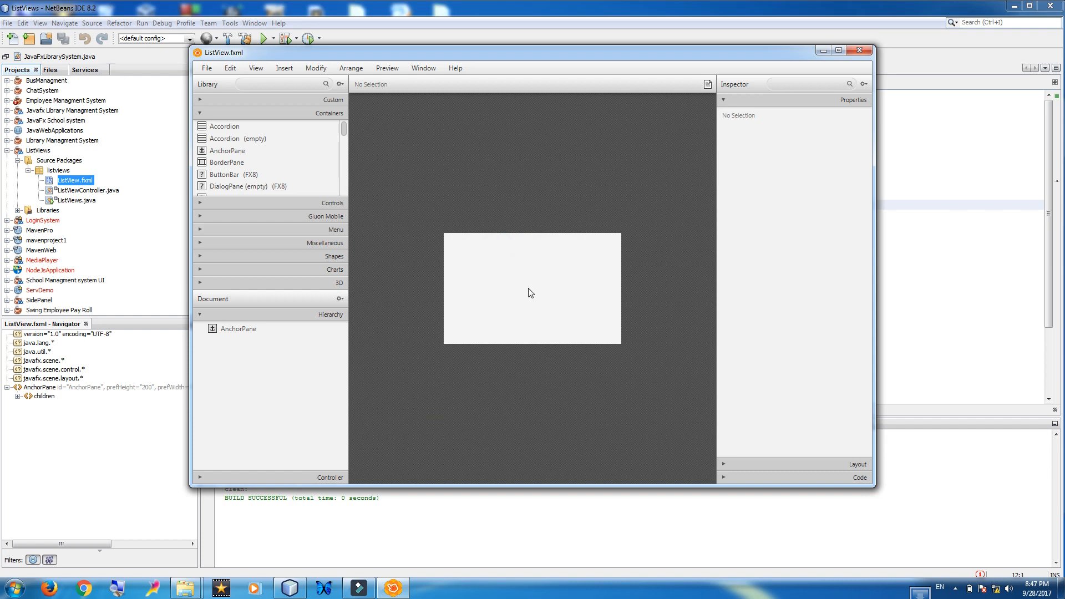
{"action": "left_click", "coordinate": [532, 289]}
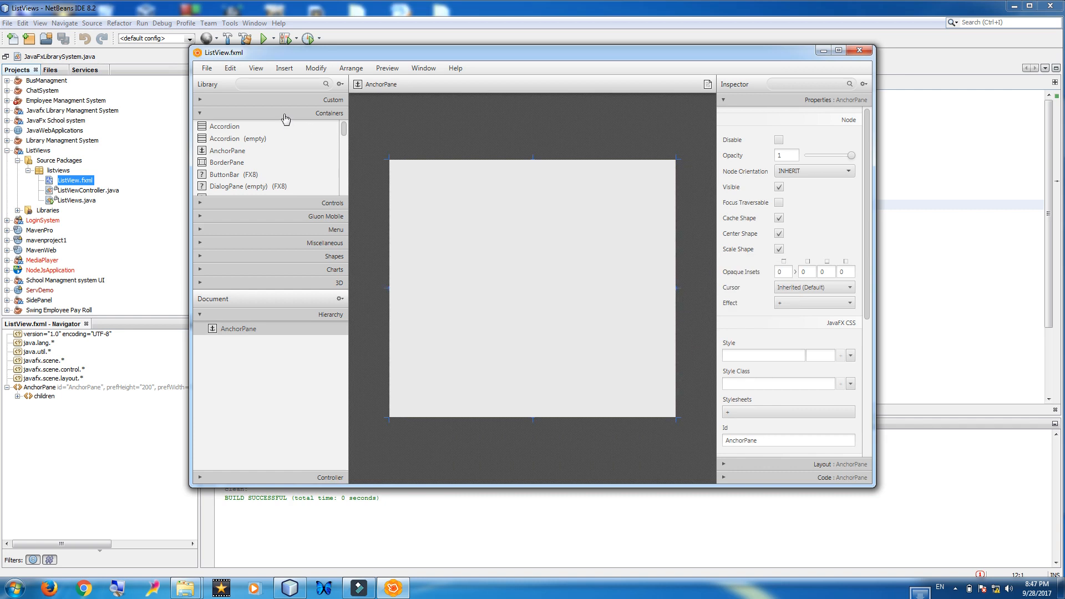
Step: Add a ListView from the Library and stretch it across most of the pane
{"action": "type", "text": "lis"}
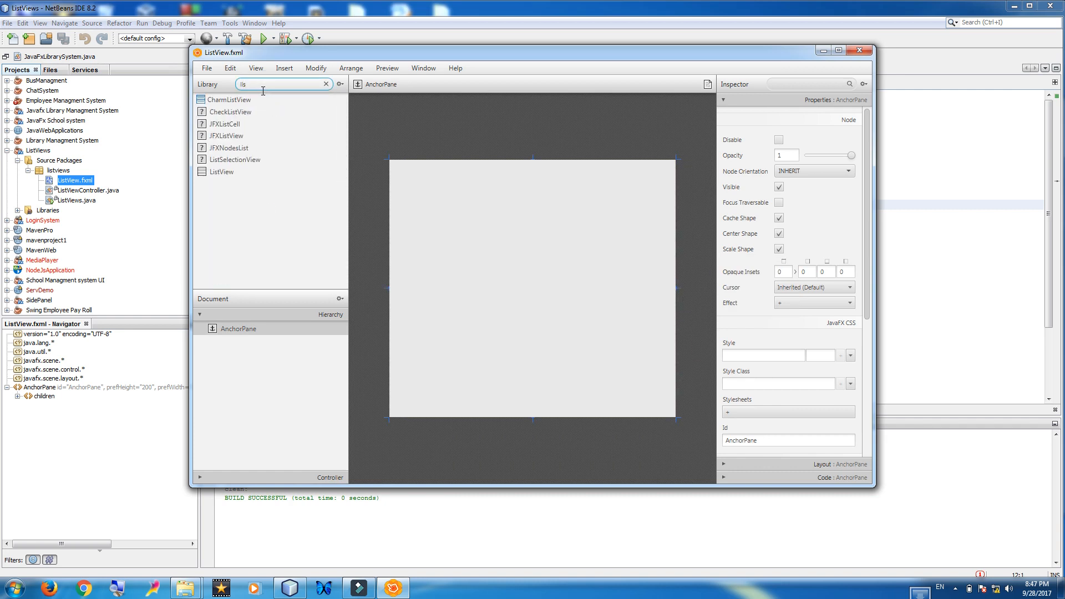
{"action": "left_click_drag", "start_coordinate": [222, 171], "coordinate": [458, 211]}
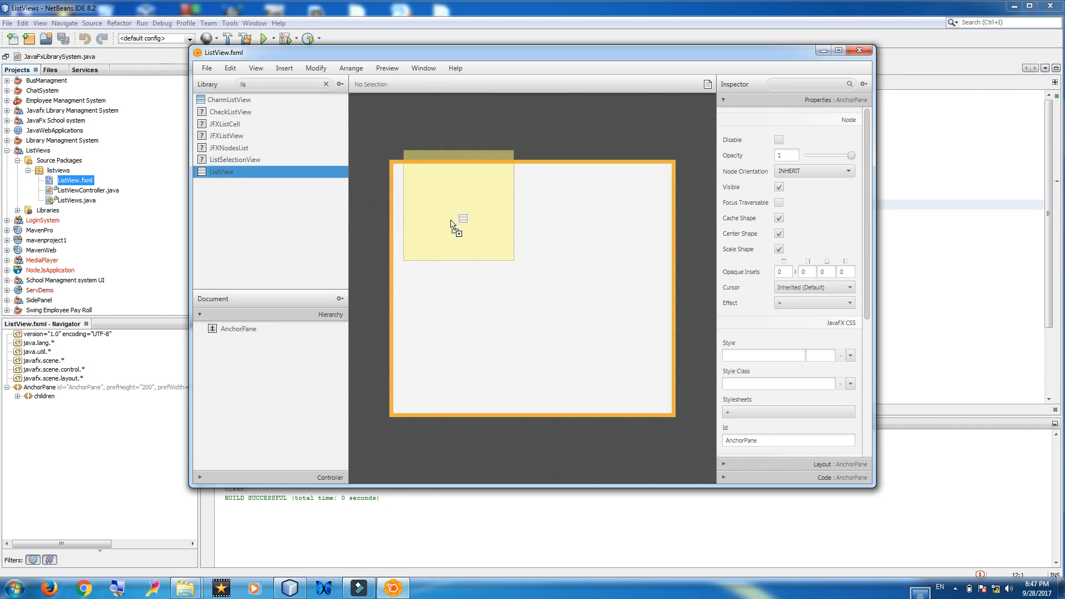
{"action": "left_click_drag", "start_coordinate": [221, 172], "coordinate": [455, 224]}
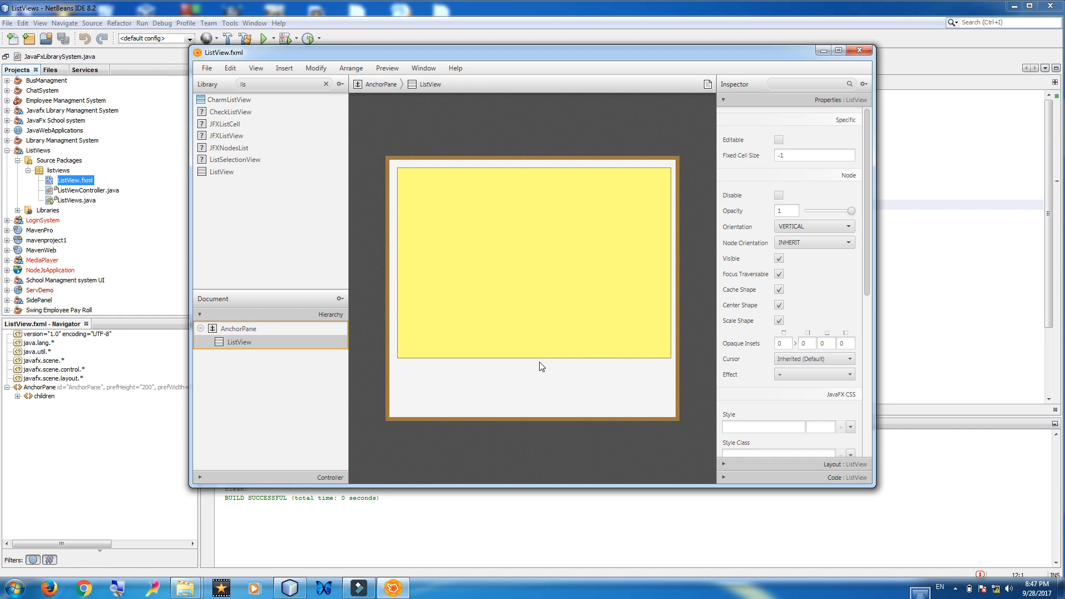
Step: Give the ListView the fx:id listview in the Inspector's Code section
{"action": "left_click", "coordinate": [822, 99]}
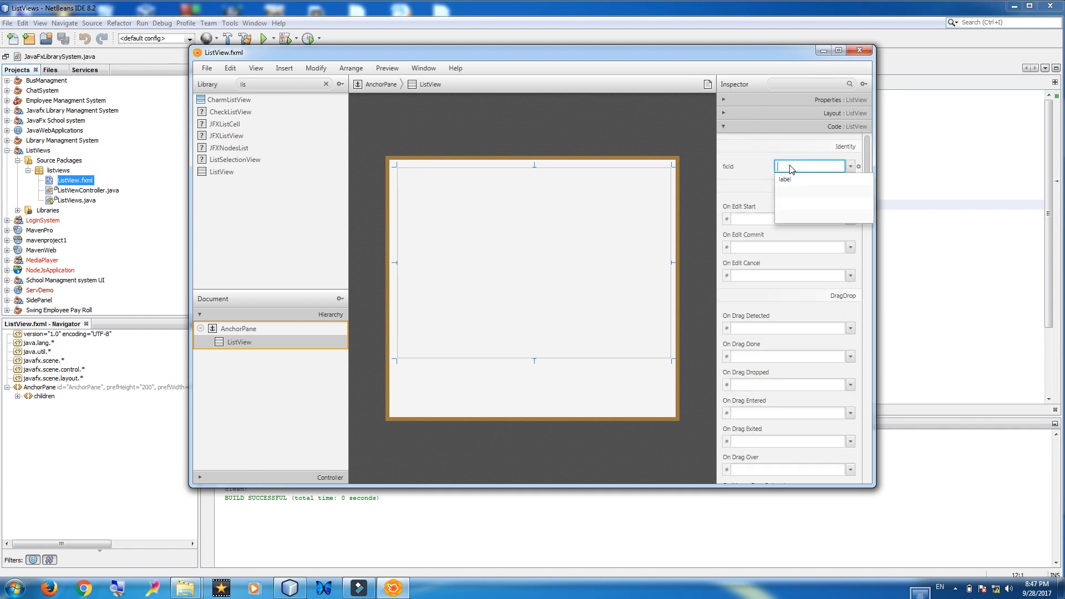
{"action": "type", "text": "listvi"}
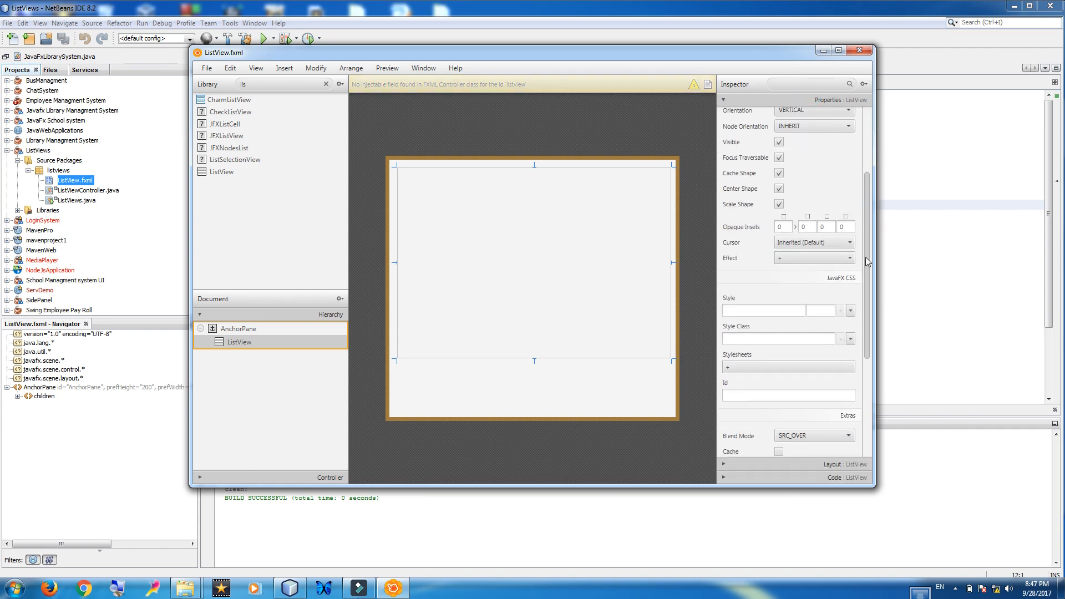
Step: Style the ListView with -fx-background-color #e7e7e7 and minimize Scene Builder
{"action": "left_click", "coordinate": [763, 278]}
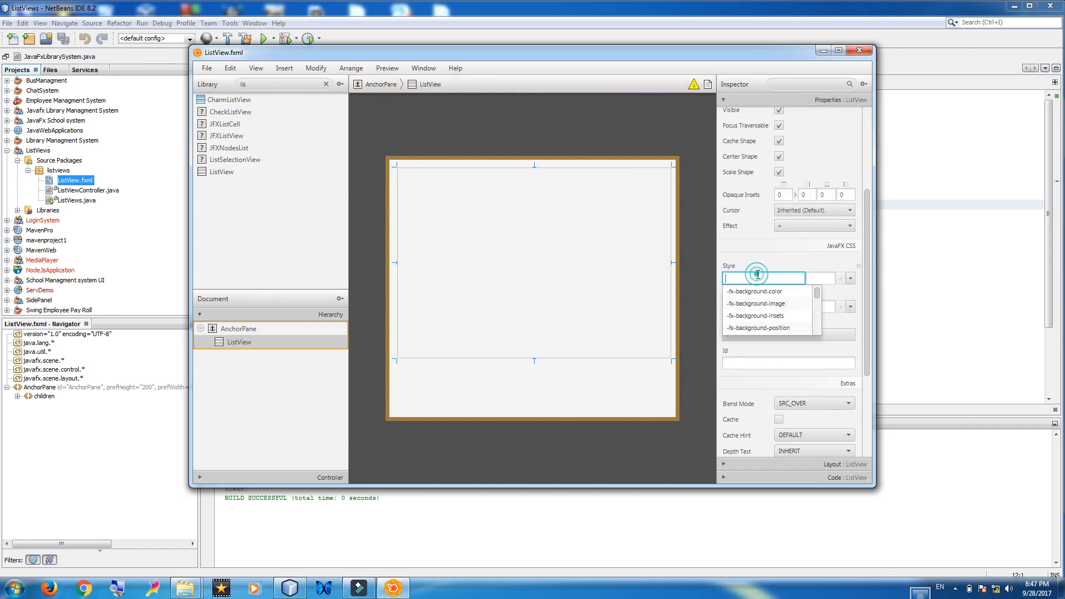
{"action": "left_click", "coordinate": [753, 292]}
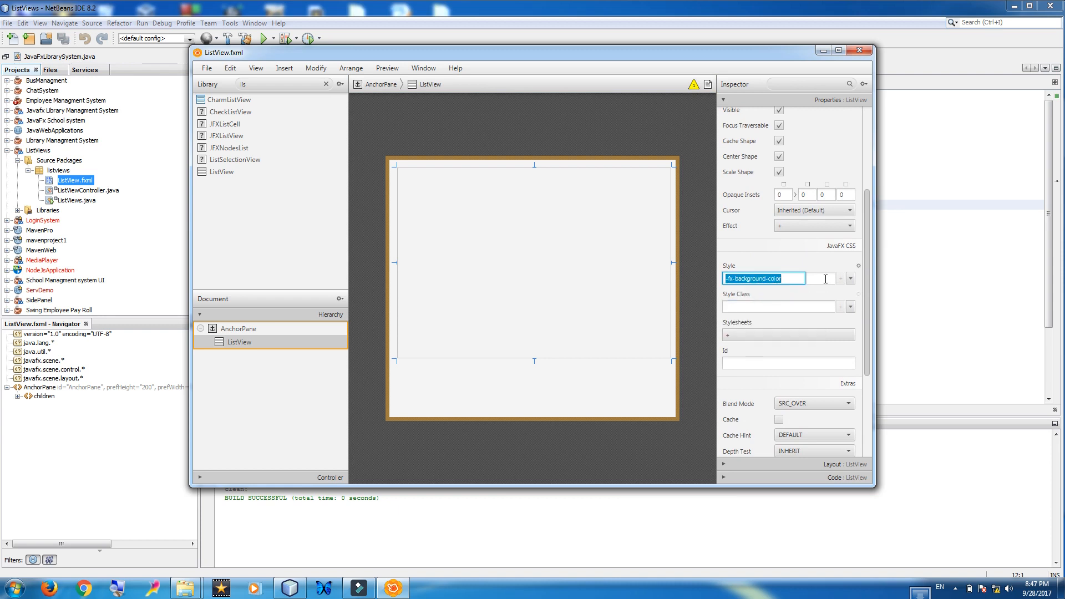
{"action": "type", "text": "#"}
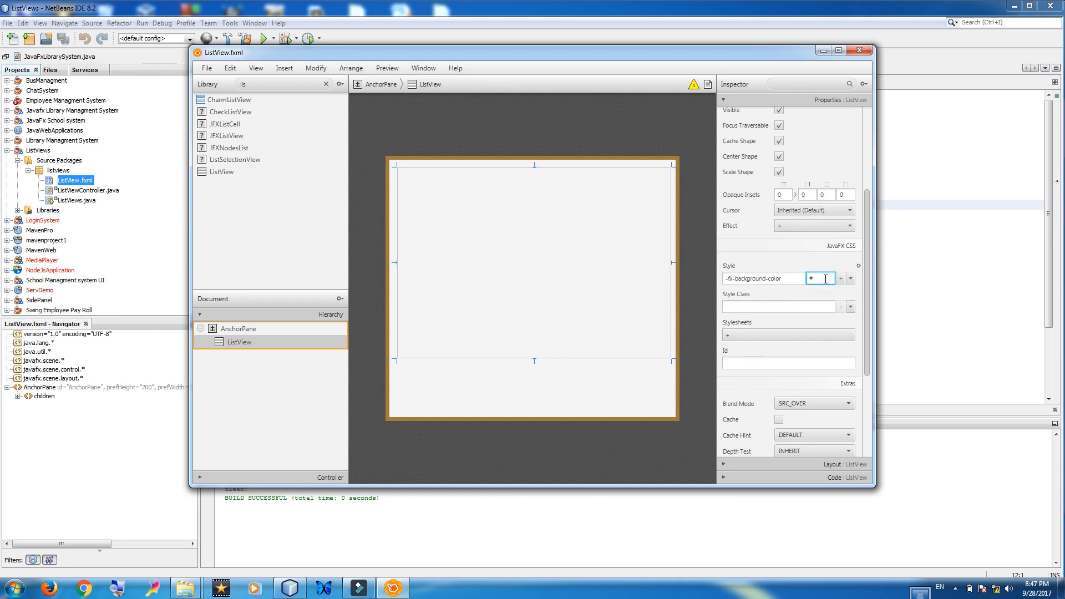
{"action": "type", "text": "e7e7e7"}
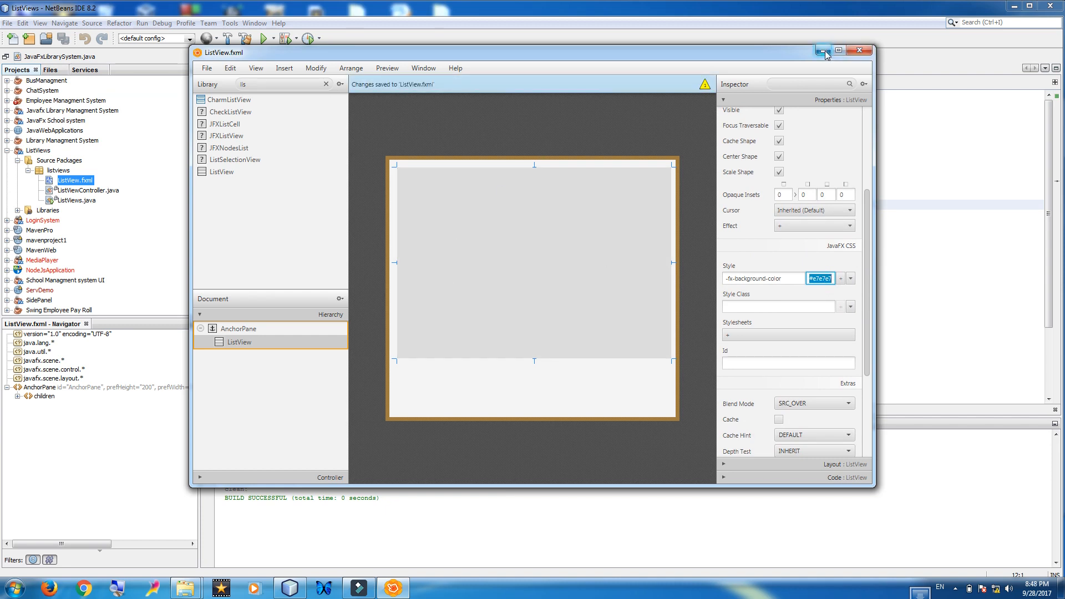
{"action": "left_click", "coordinate": [824, 50]}
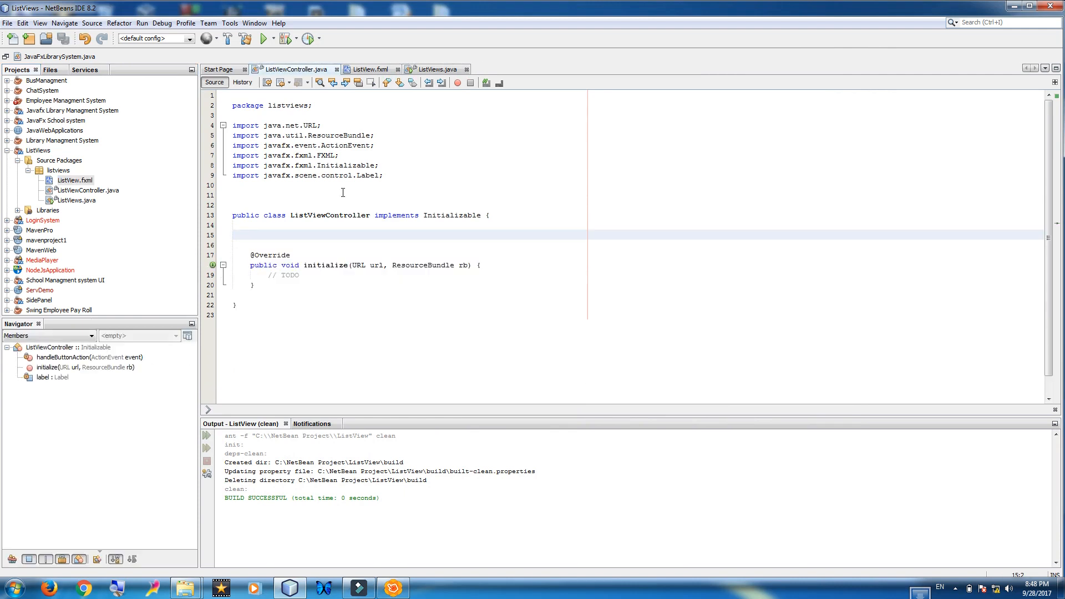
Step: Import javafx.scene.control.ListView in ListViewController and add a blank line in the class
{"action": "type", "text": "import"}
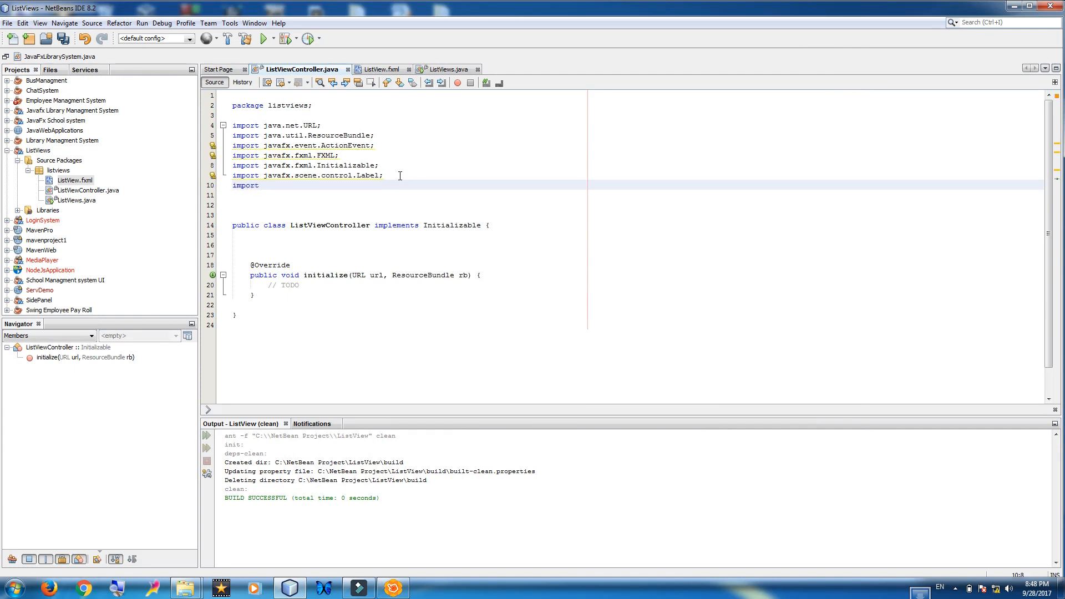
{"action": "type", "text": "java"}
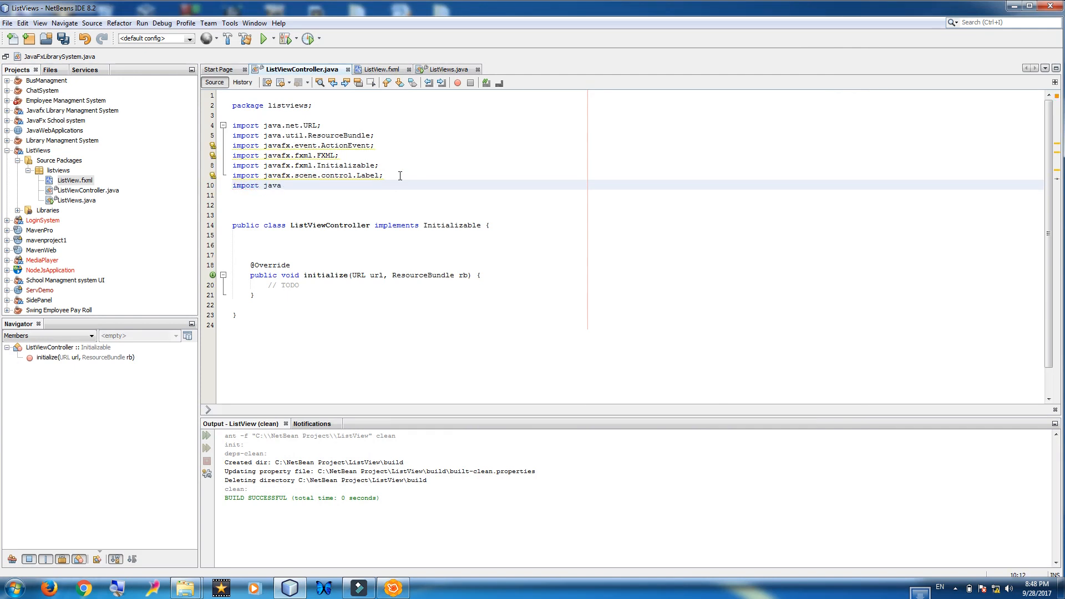
{"action": "type", "text": "fx."}
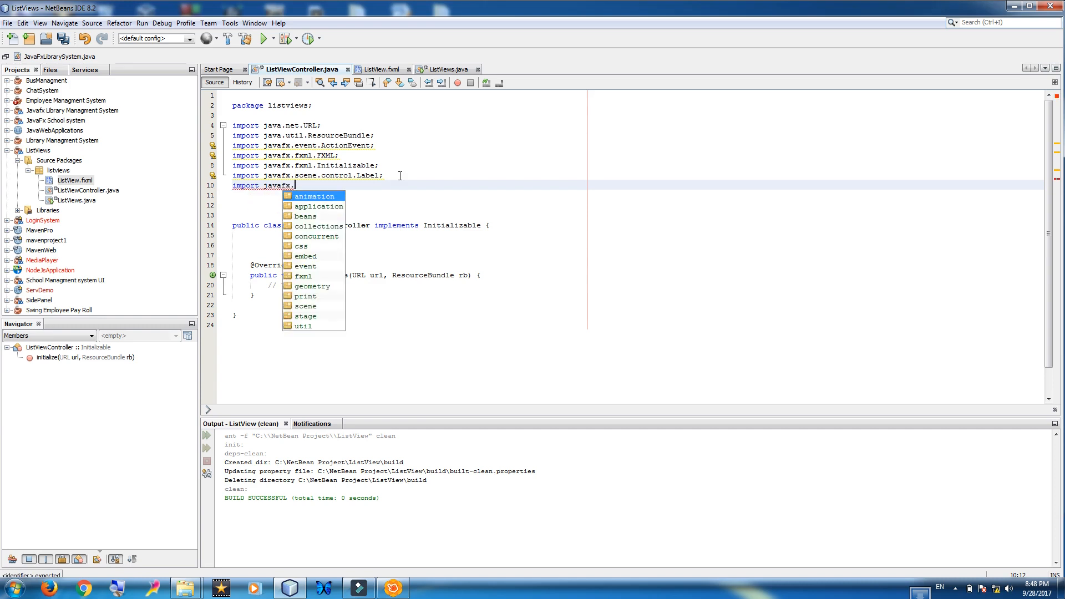
{"action": "type", "text": "scene."}
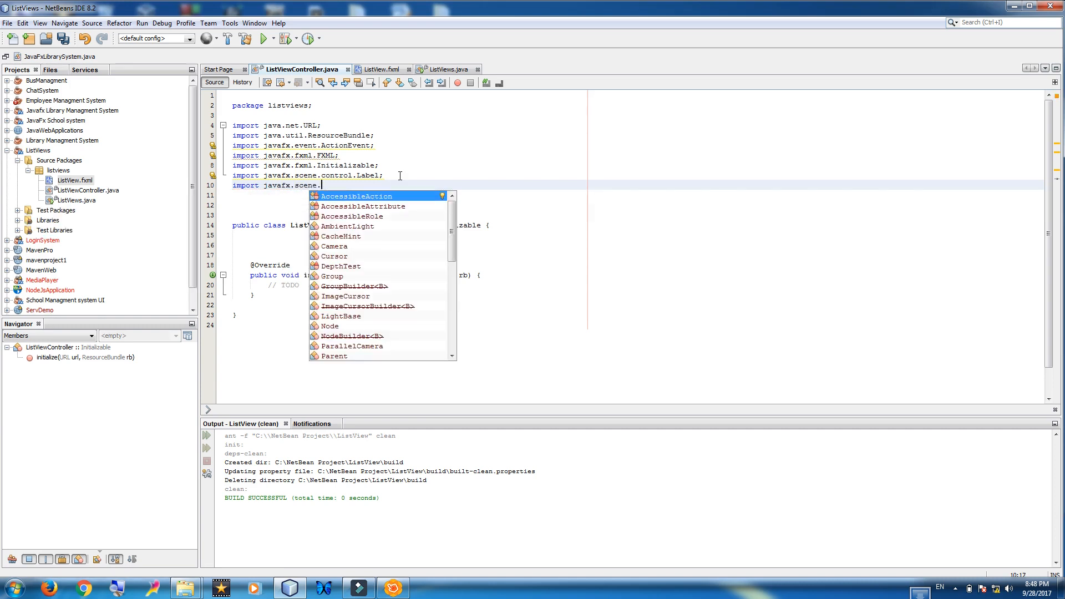
{"action": "type", "text": "control."}
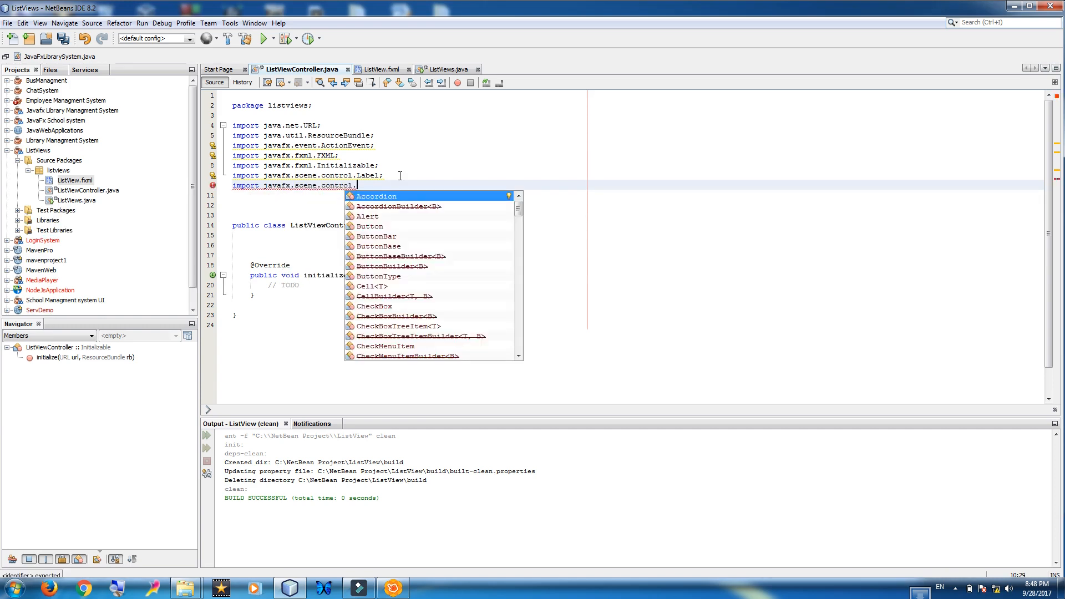
{"action": "left_click", "coordinate": [376, 196]}
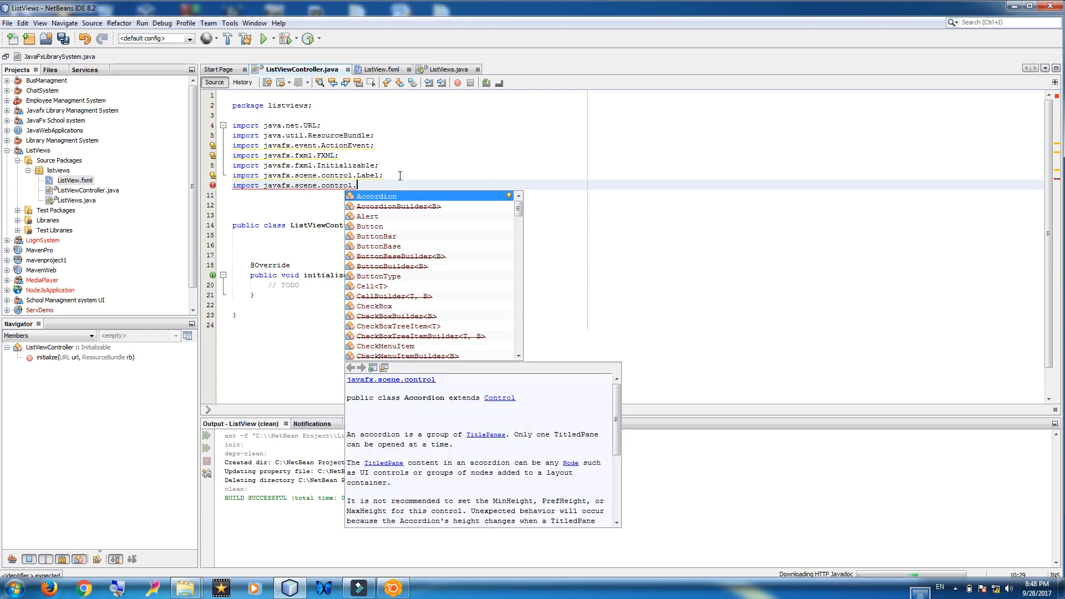
{"action": "type", "text": "ListView;"}
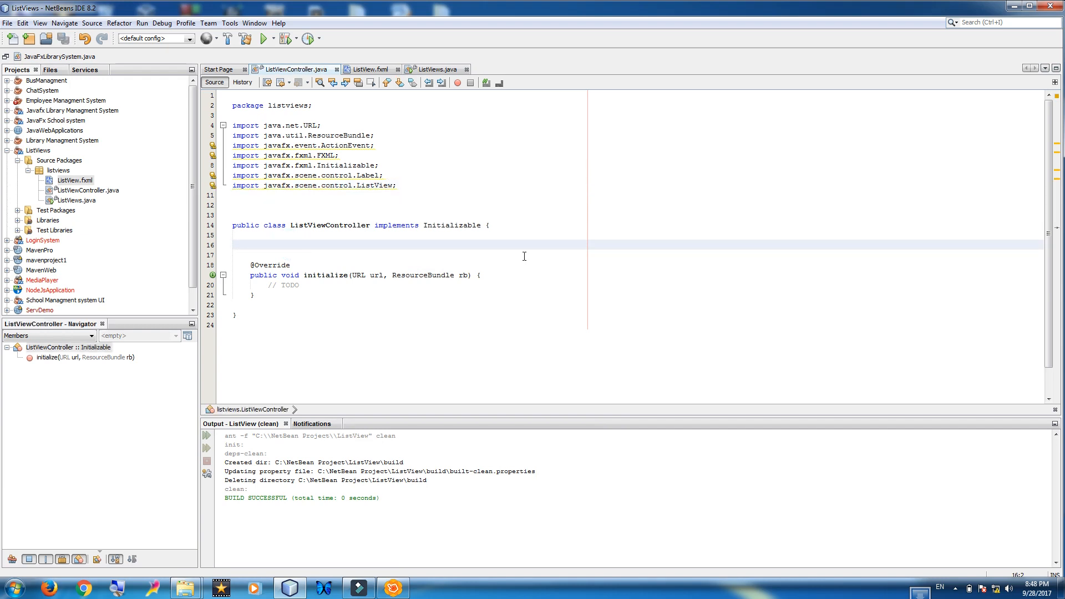
{"action": "key", "text": "enter"}
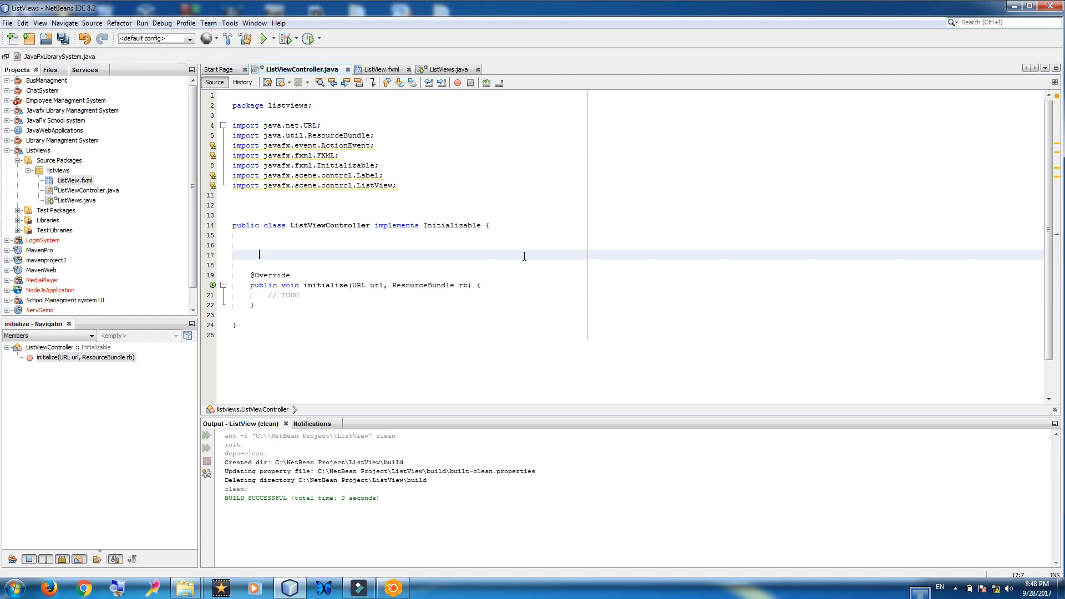
{"action": "type", "text": "@FXML"}
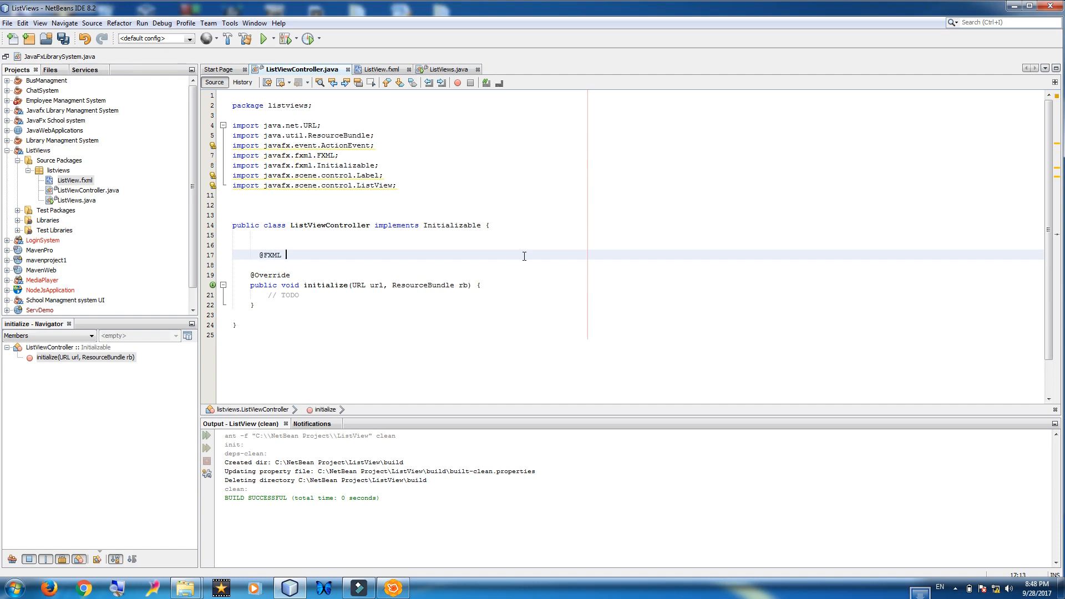
{"action": "type", "text": "private"}
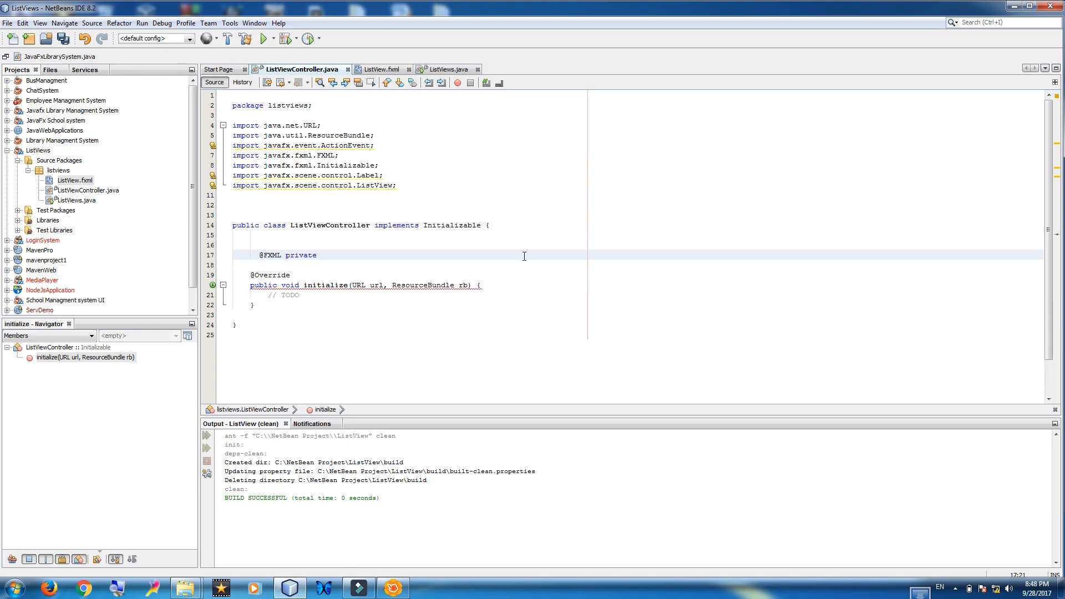
{"action": "type", "text": "ListView<"}
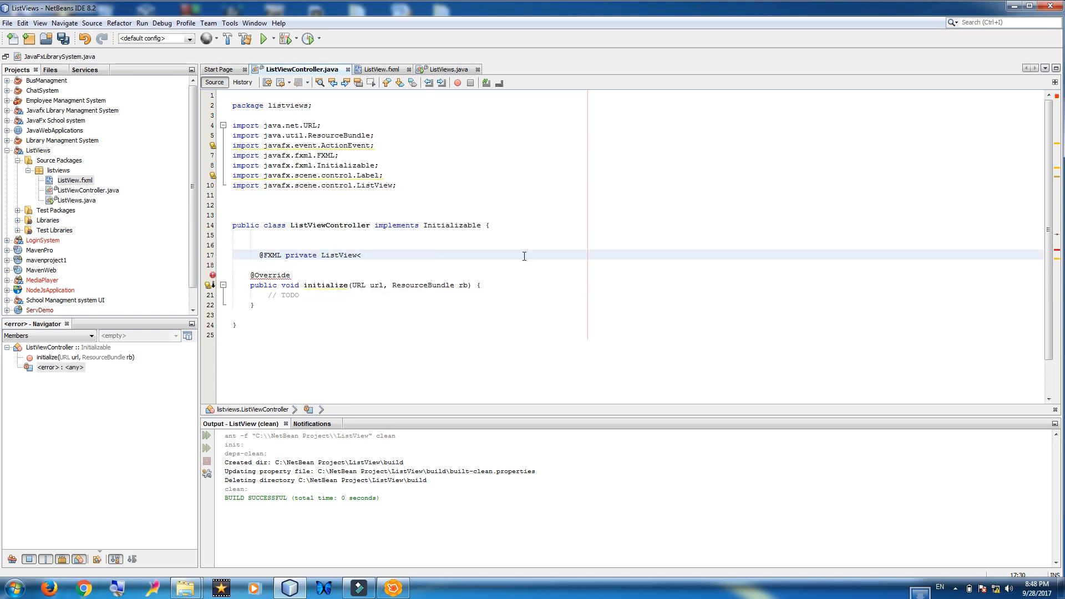
{"action": "type", "text": "String>"}
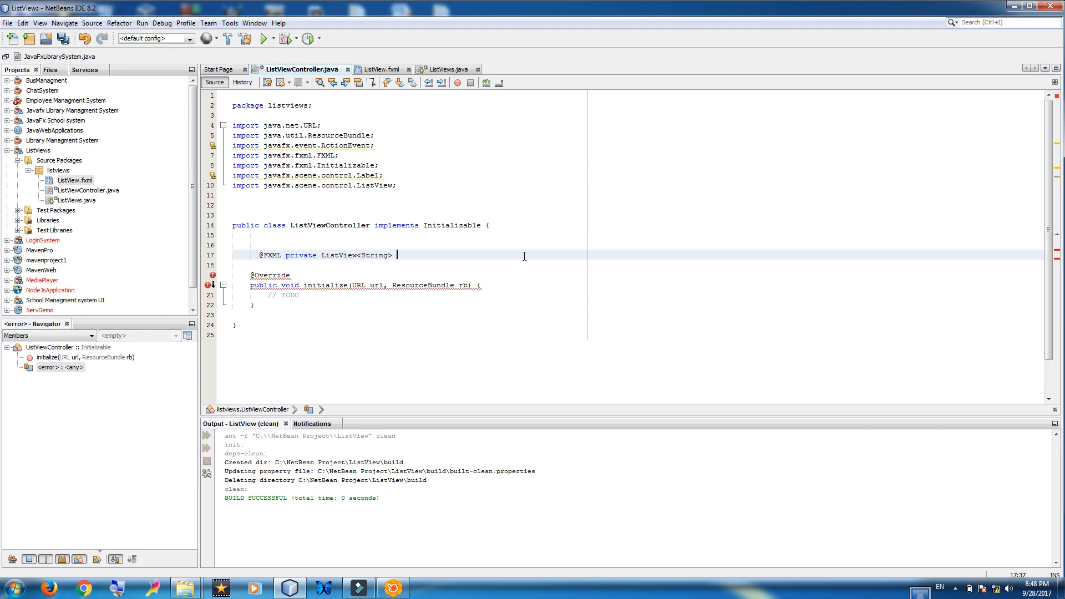
{"action": "type", "text": "listview;"}
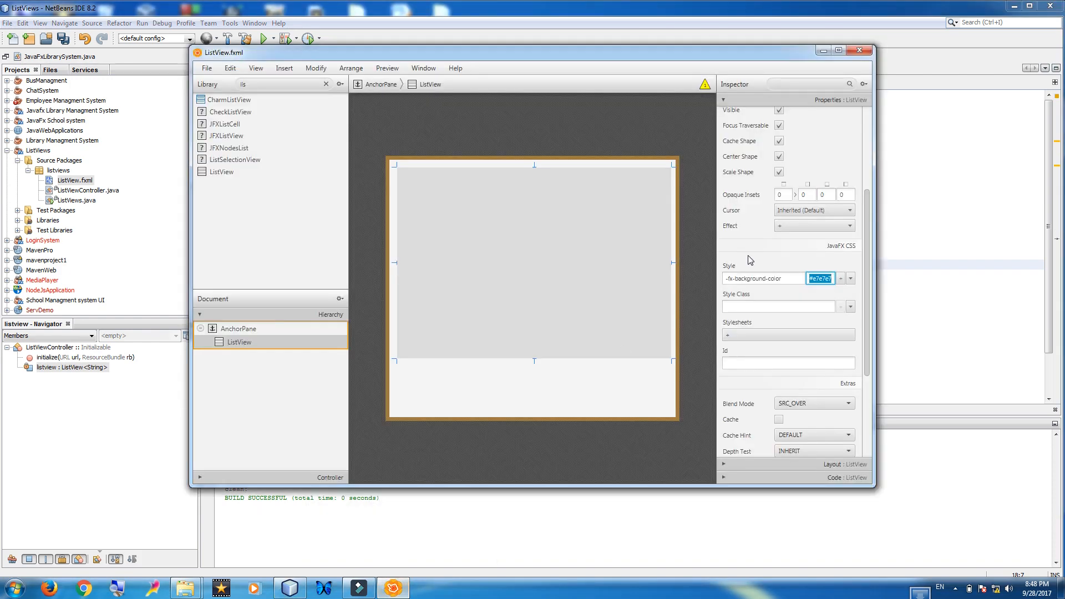
Step: Show the ListView's Code section in the Scene Builder Inspector
{"action": "left_click", "coordinate": [723, 100]}
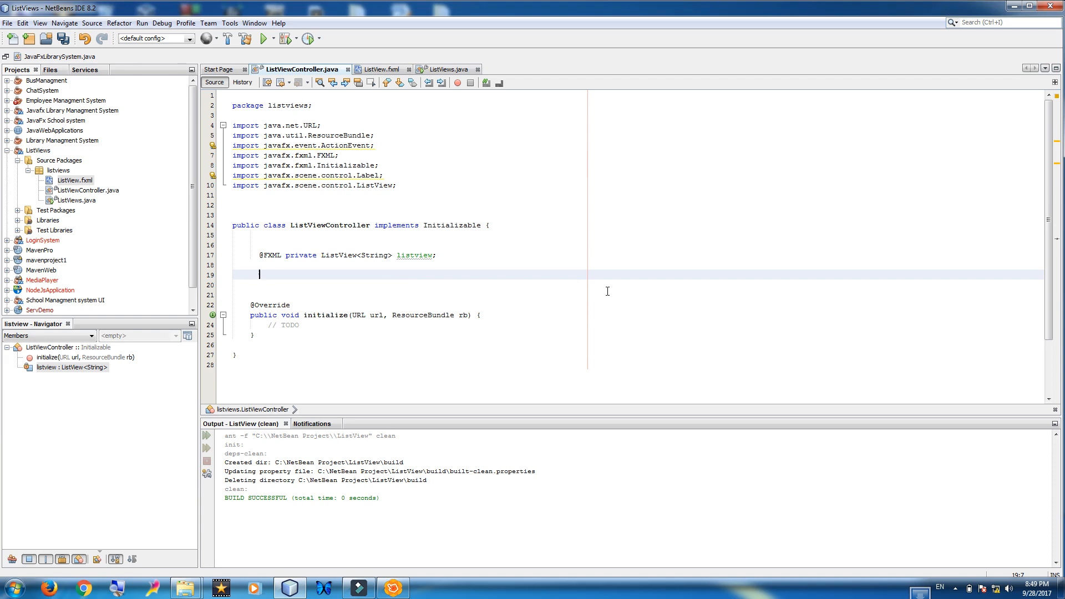
Step: Declare ObservableList<String> list = FXCollections.observableArrayList(...) using completion
{"action": "type", "text": "ObservableList<>"}
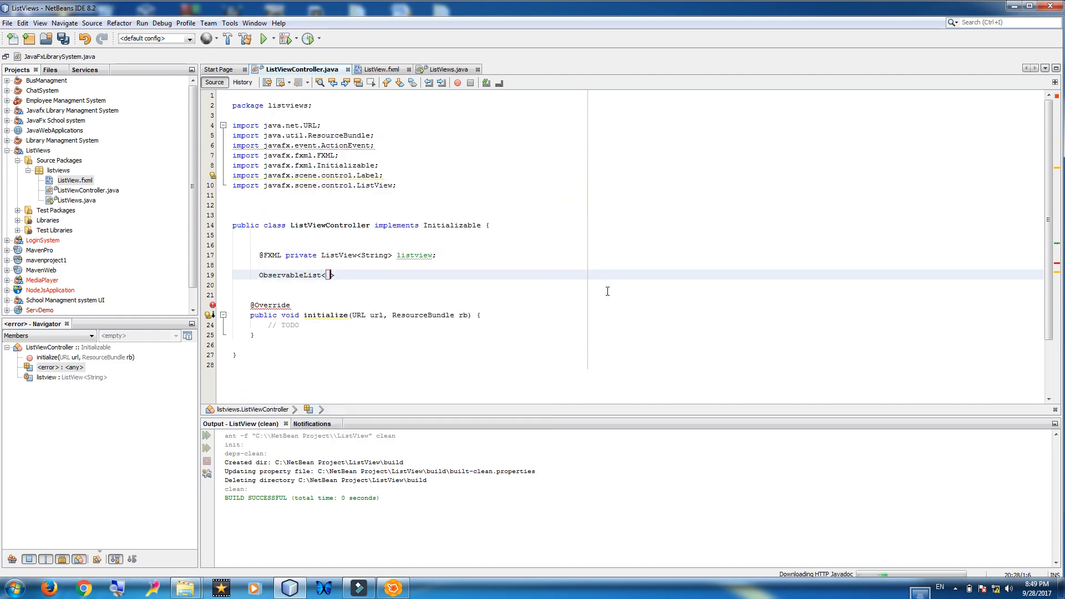
{"action": "type", "text": "String"}
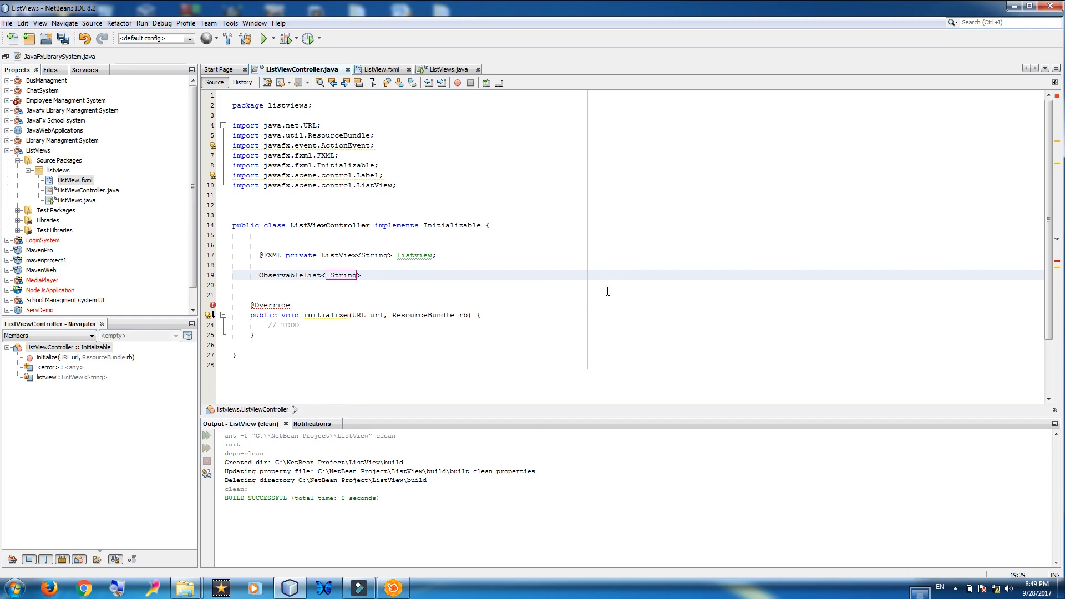
{"action": "type", "text": "list"}
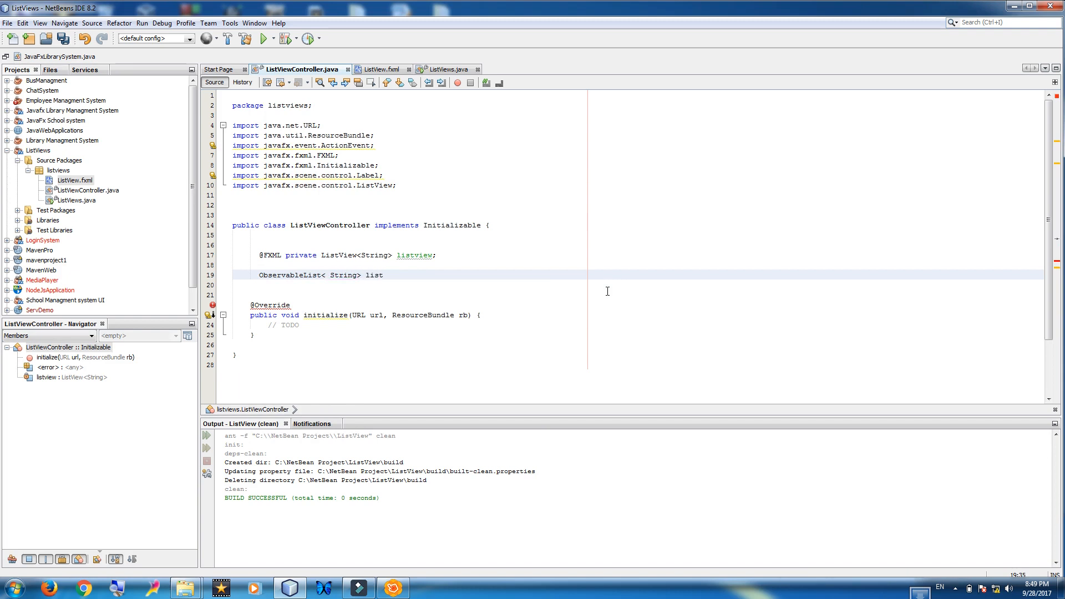
{"action": "type", "text": "= FX"}
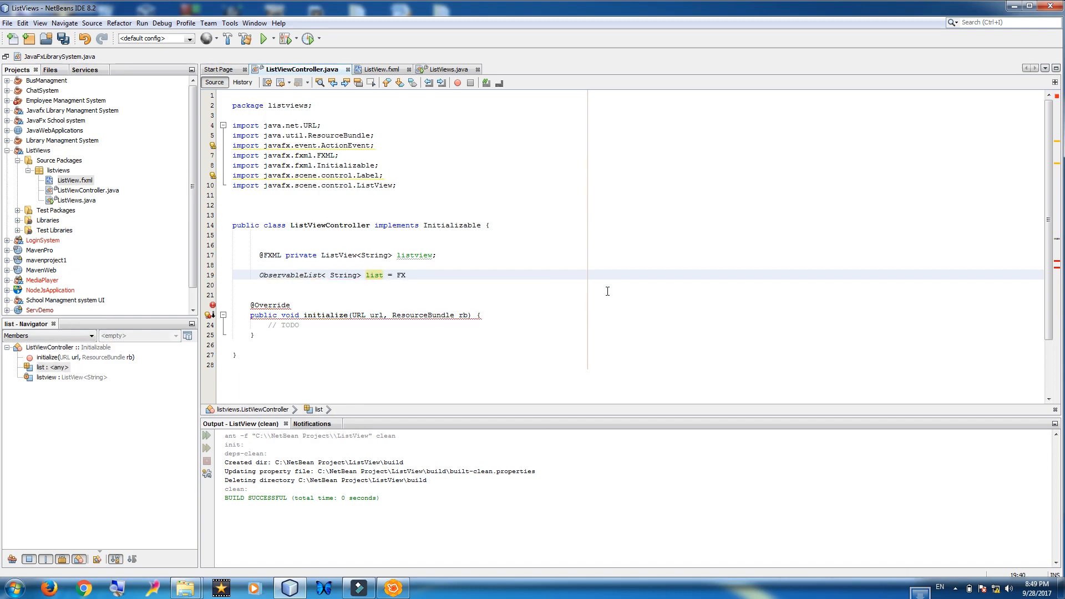
{"action": "type", "text": "Collections.observableArrayList(\""}
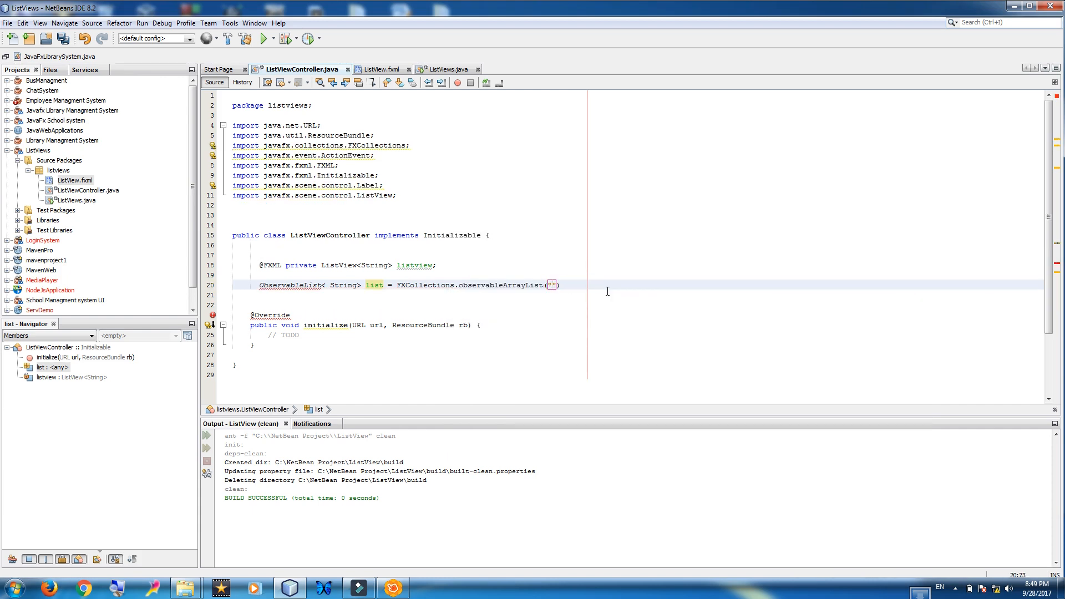
Step: Fill the list with the names "John", "Tom", "Ahmad" and "KArim"
{"action": "type", "text": "\"John\", \"Tom\", \"Ahmad"}
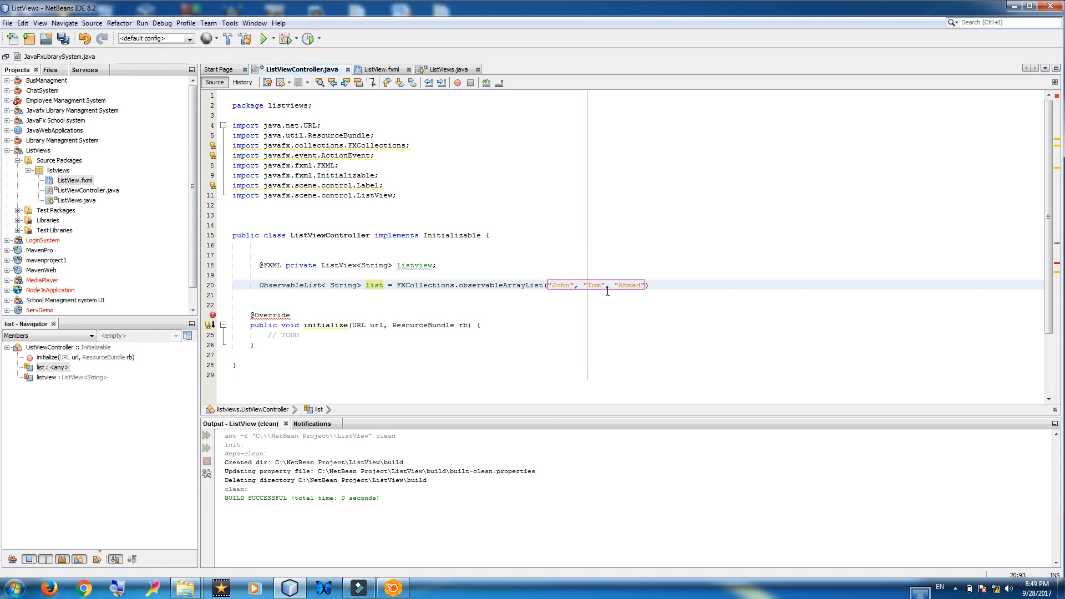
{"action": "type", "text": ", \"\""}
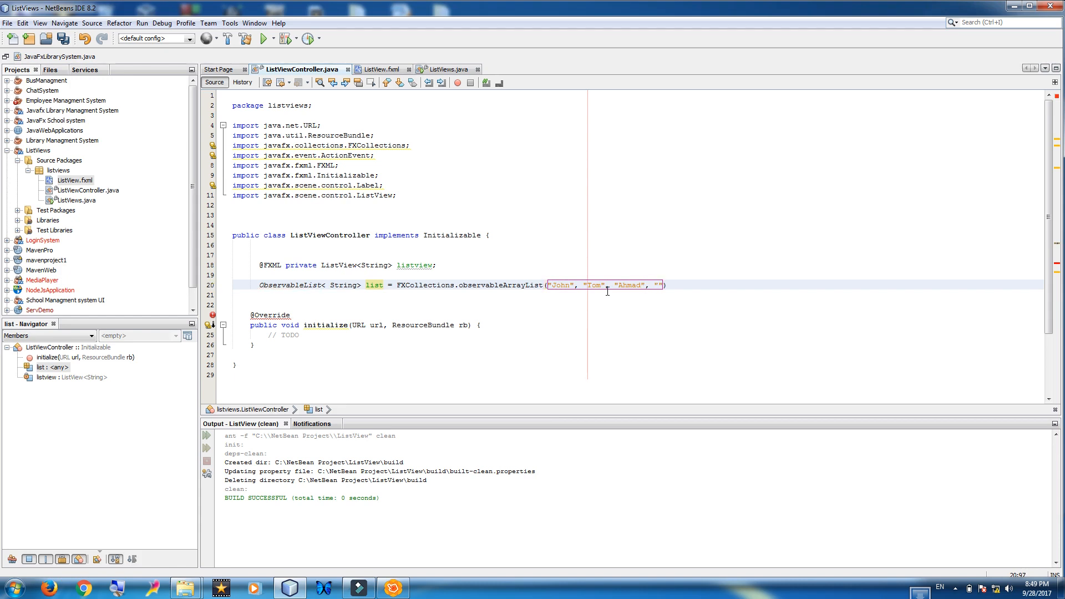
{"action": "type", "text": "KArim"}
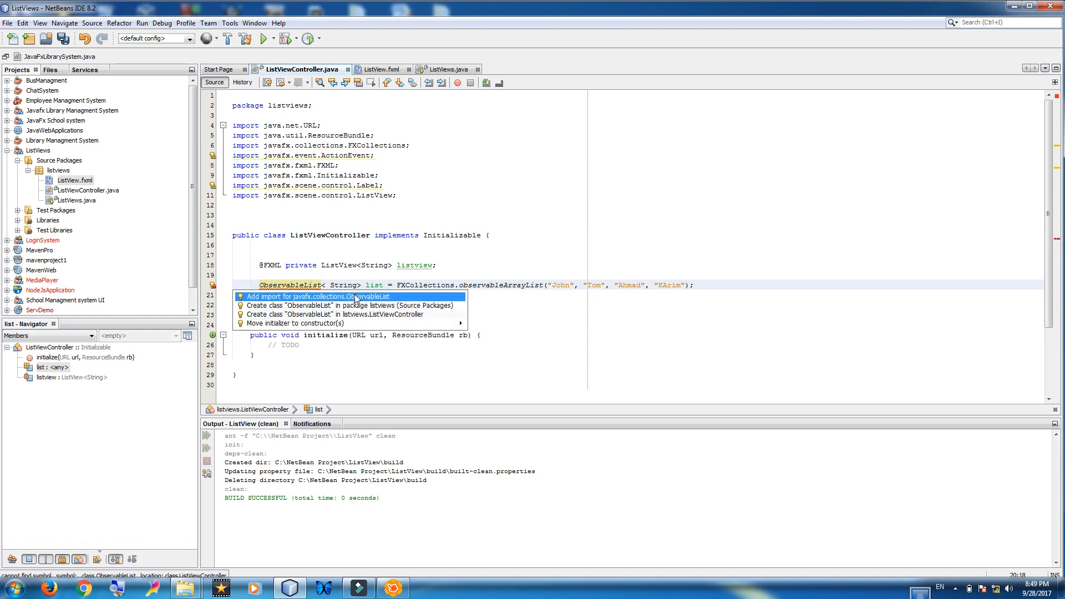
Step: Import ObservableList, replace the TODO with listview.setItems(list); and run the project
{"action": "left_click", "coordinate": [320, 296]}
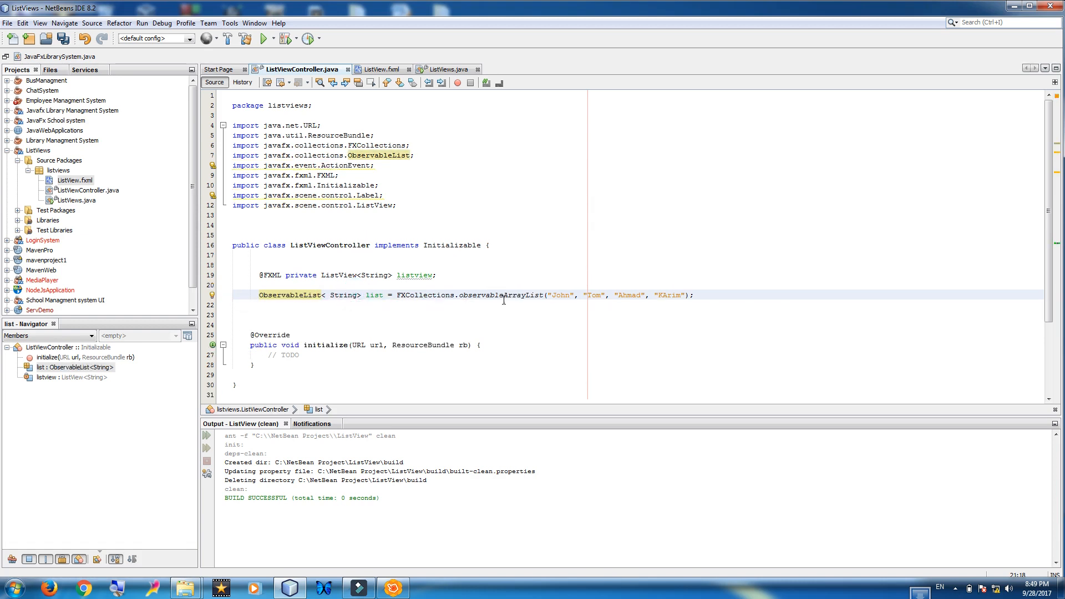
{"action": "double_click", "coordinate": [284, 355]}
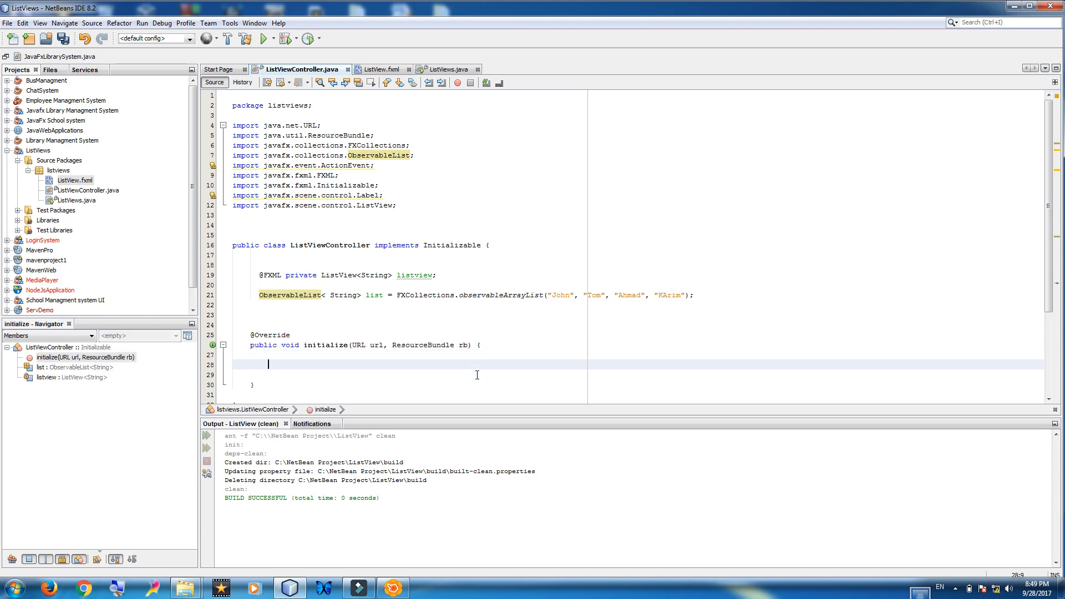
{"action": "type", "text": "listview.setItems(list);"}
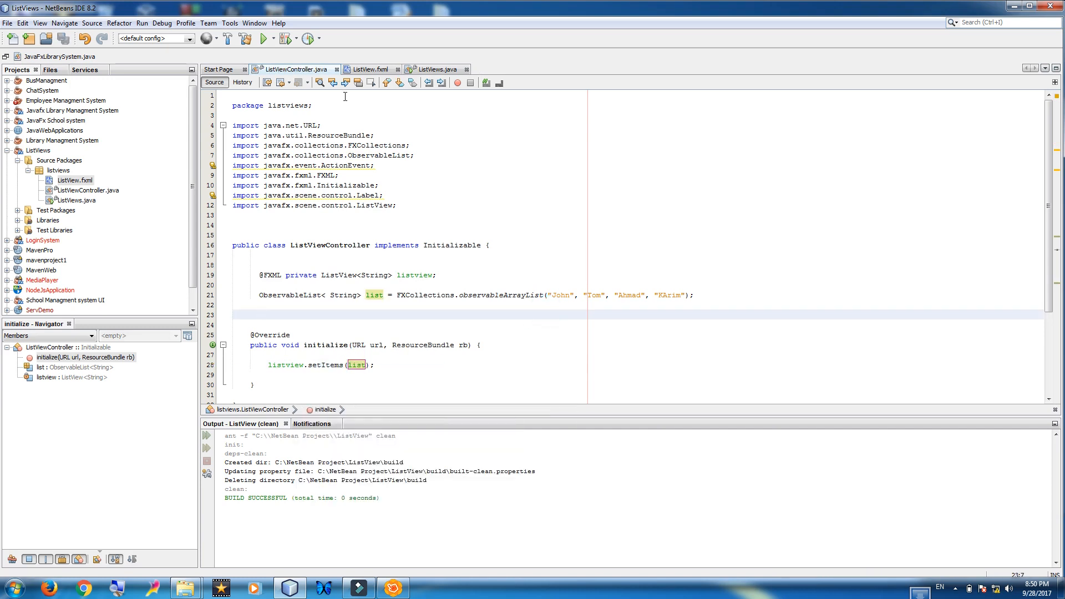
{"action": "left_click", "coordinate": [264, 38]}
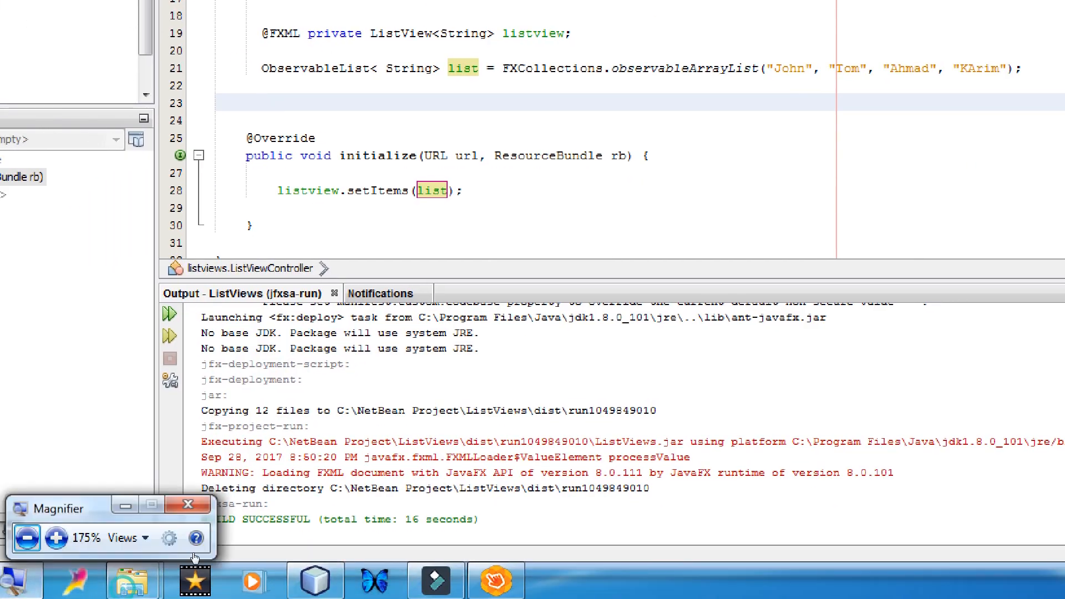
{"action": "mouse_move", "coordinate": [23, 538]}
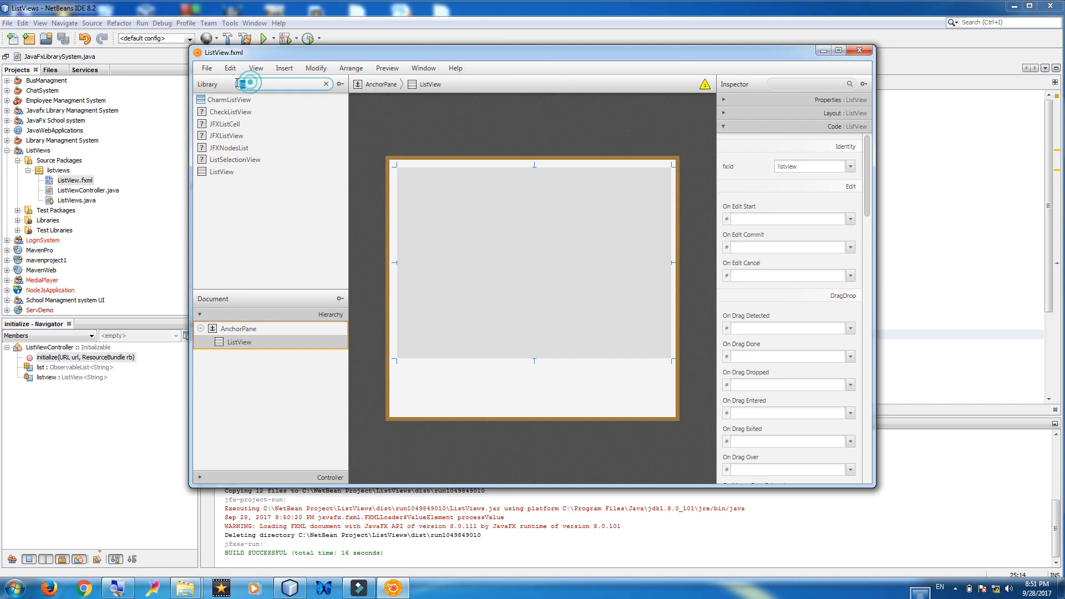
Step: Place a Button below the ListView and label it Add
{"action": "type", "text": "but"}
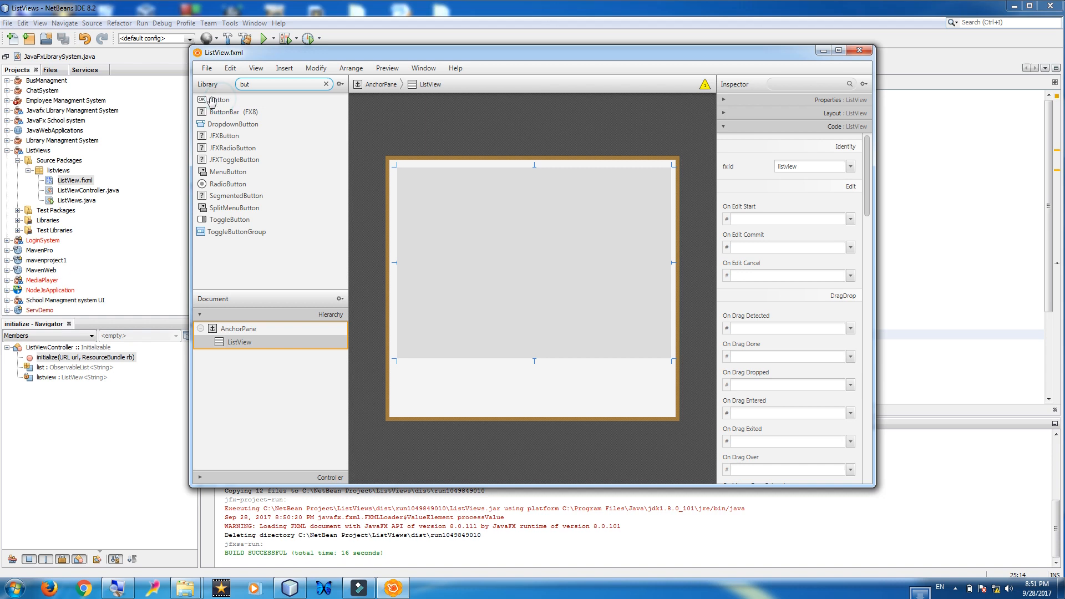
{"action": "mouse_move", "coordinate": [217, 115]}
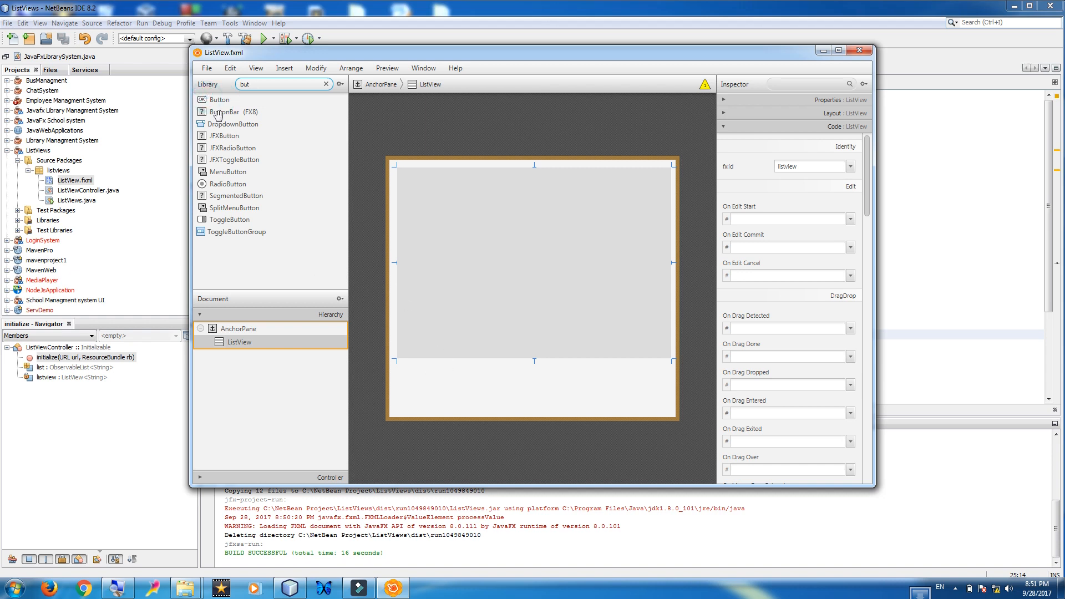
{"action": "left_click_drag", "start_coordinate": [219, 98], "coordinate": [422, 380]}
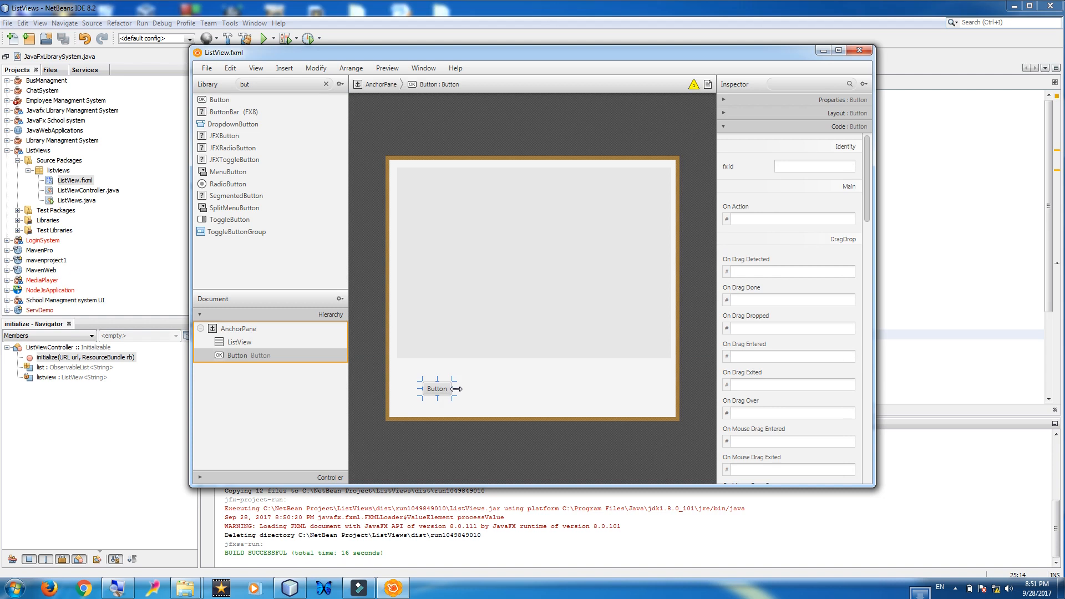
{"action": "double_click", "coordinate": [437, 389]}
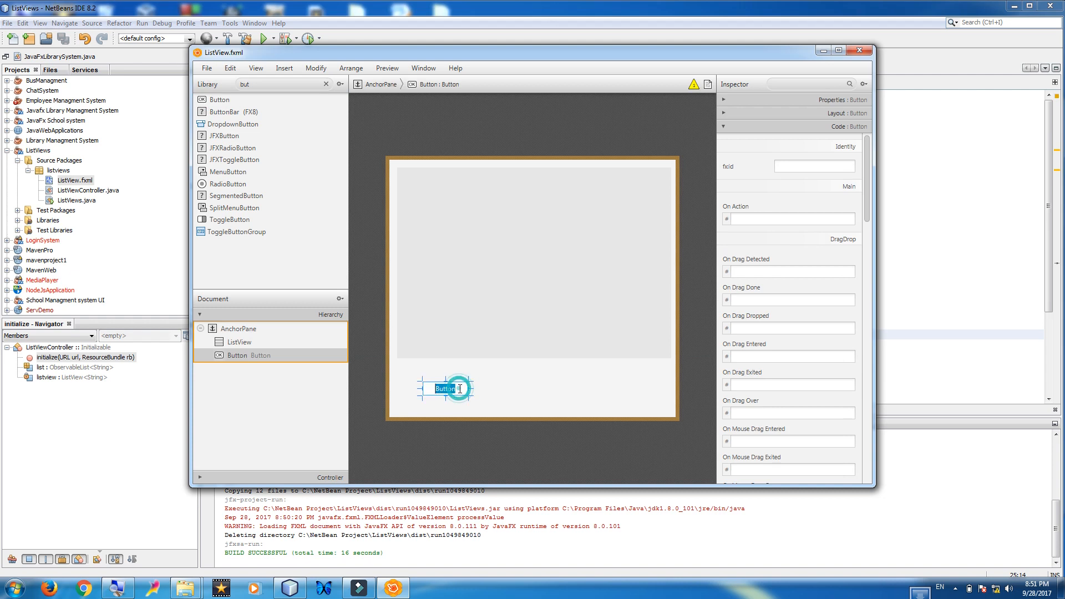
{"action": "type", "text": "Add Items"}
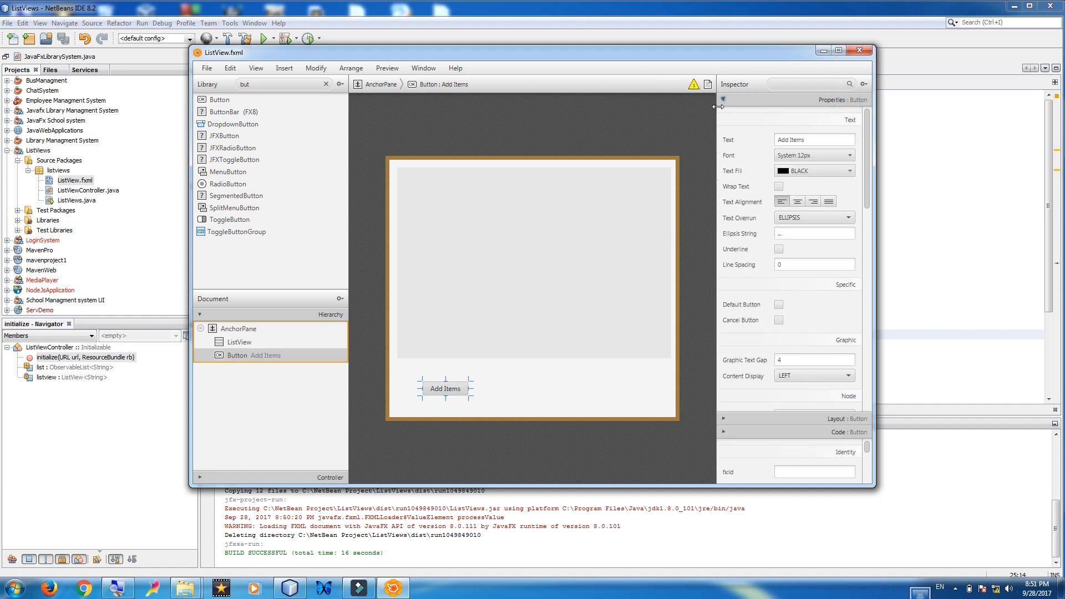
Step: Colour the Add Items button's text dark red (#723131) via Text Fill
{"action": "left_click", "coordinate": [813, 171]}
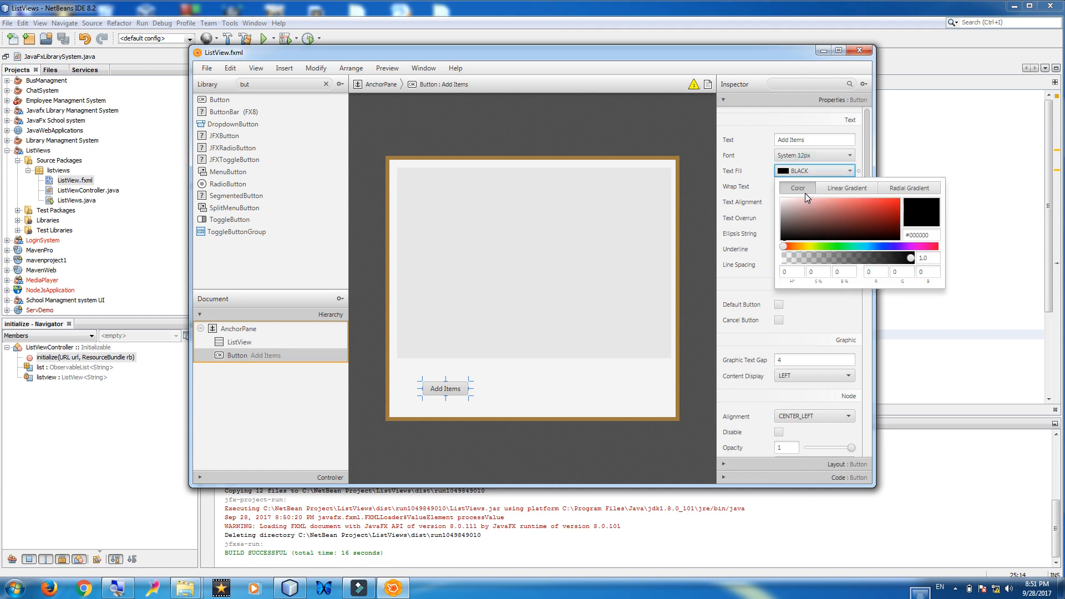
{"action": "left_click", "coordinate": [838, 225]}
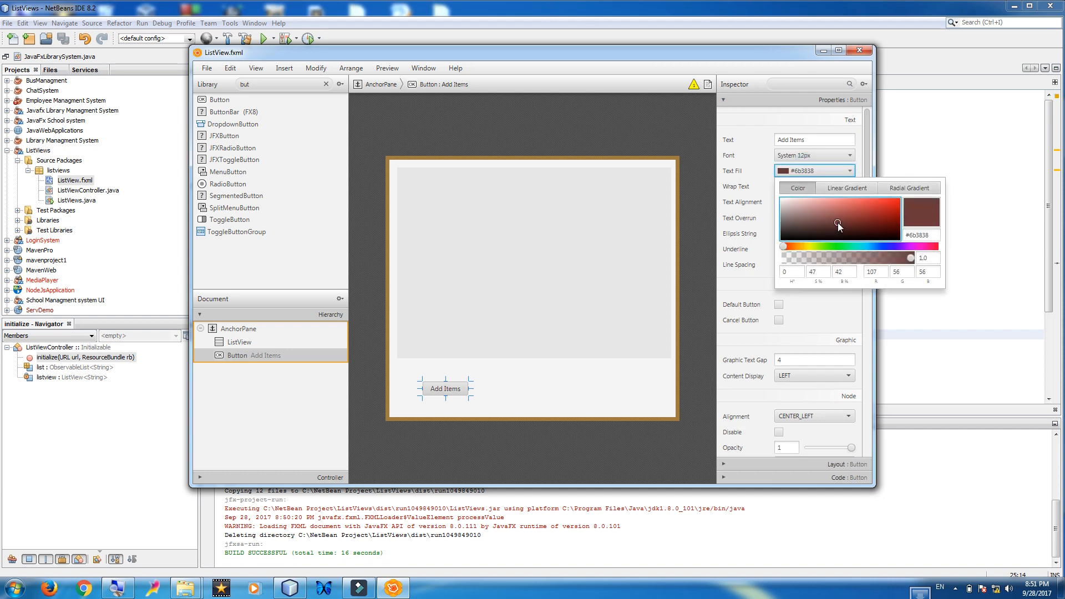
{"action": "left_click", "coordinate": [847, 221]}
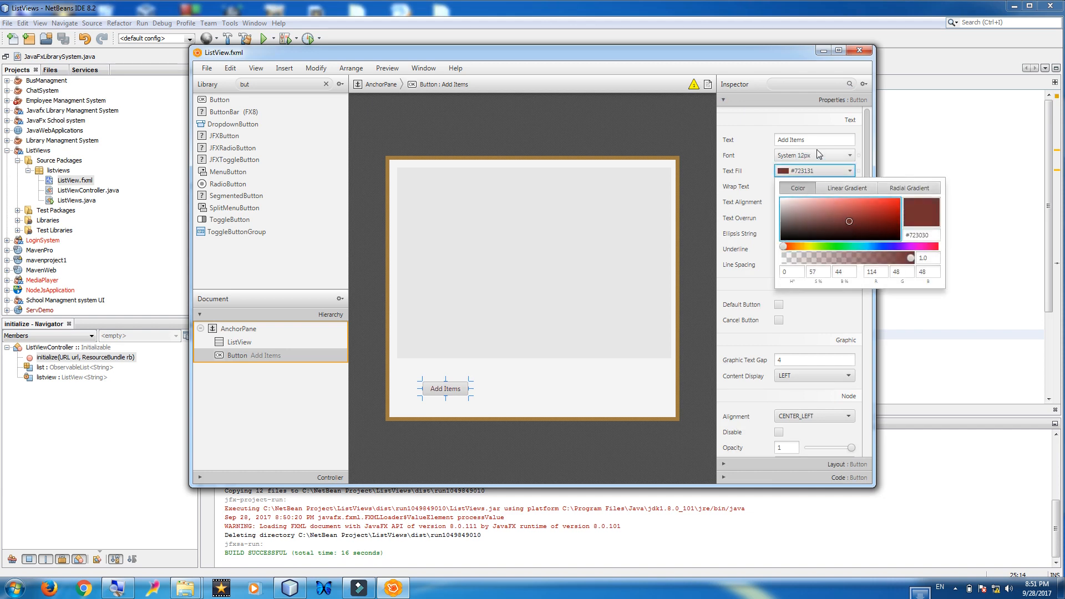
Step: Set the button's font to size 15 with Bold style
{"action": "left_click", "coordinate": [845, 155]}
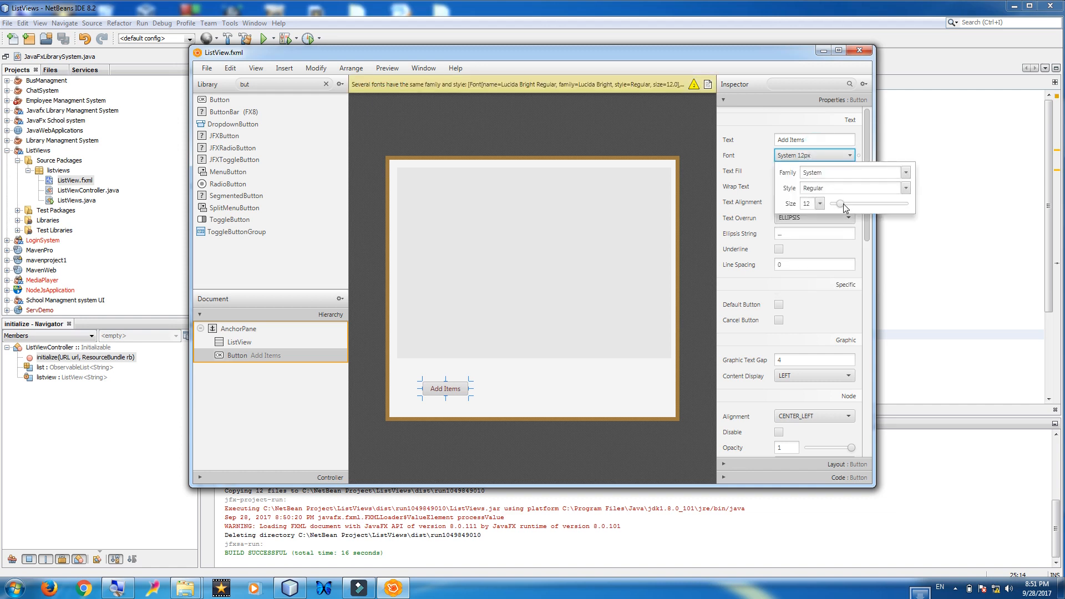
{"action": "left_click_drag", "start_coordinate": [832, 203], "coordinate": [842, 203]}
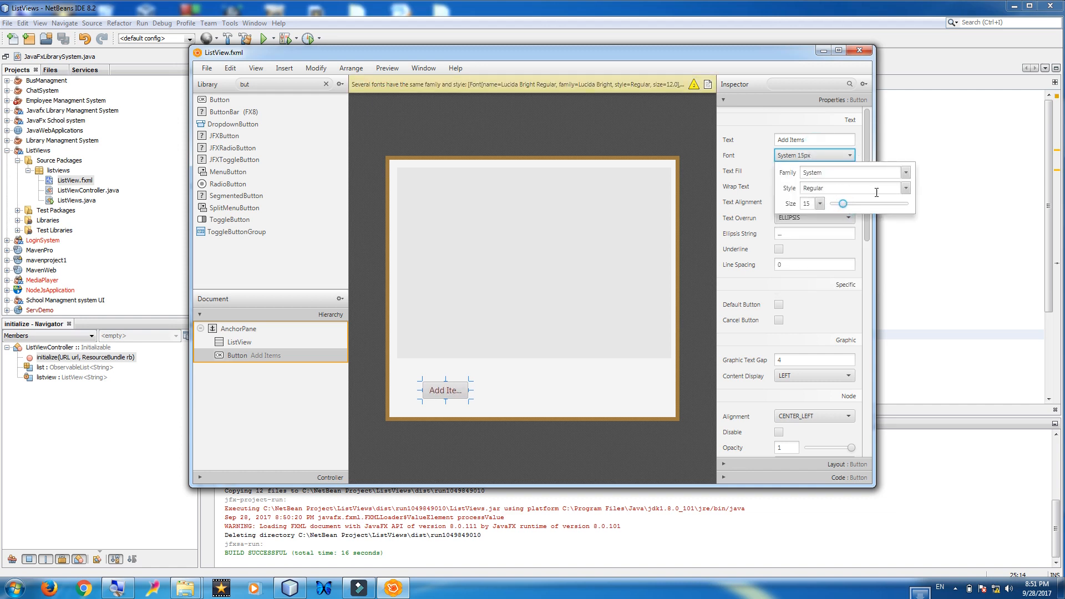
{"action": "left_click", "coordinate": [905, 189]}
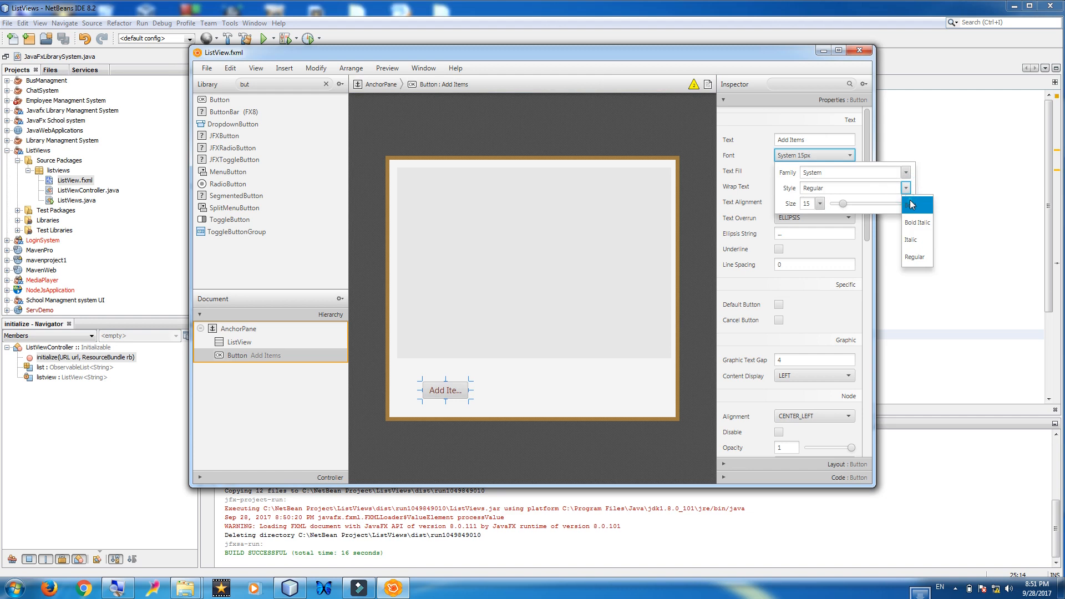
{"action": "left_click", "coordinate": [915, 205]}
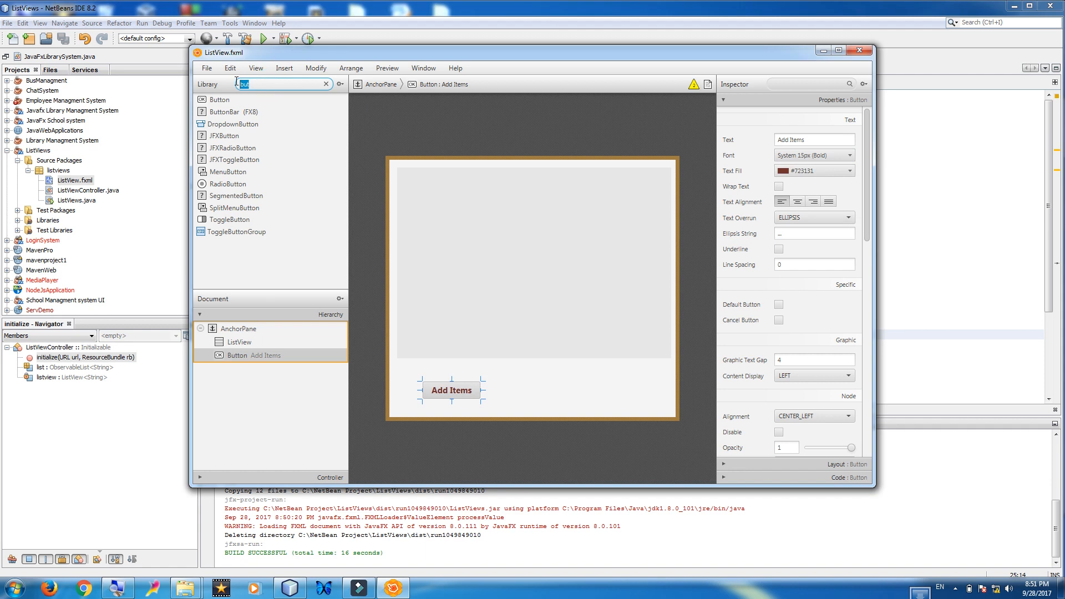
Step: Add a TextField from the Library beside the Add Items button and widen it
{"action": "type", "text": "tex"}
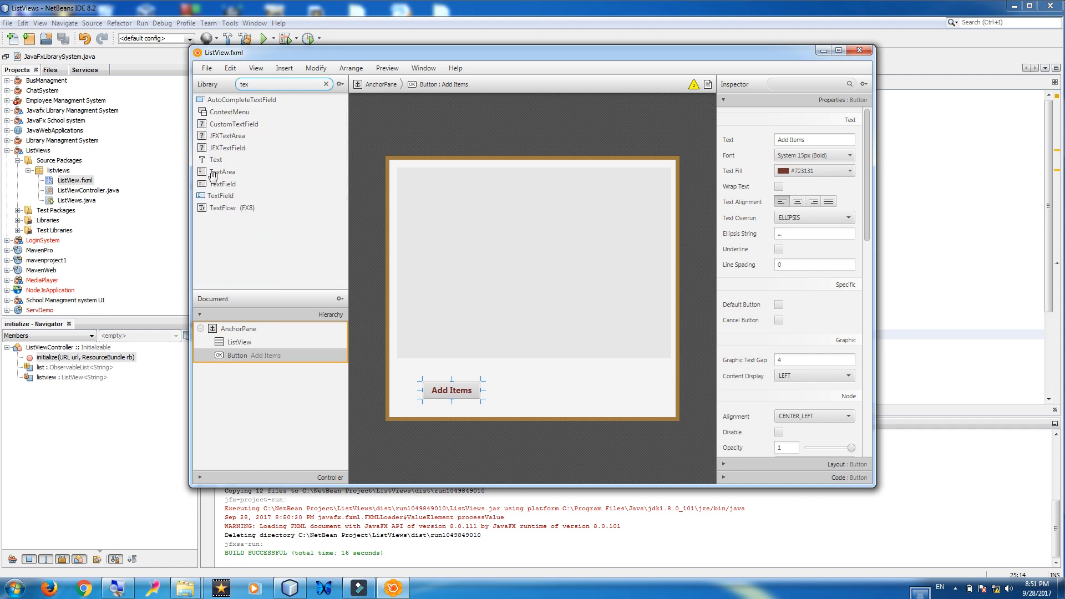
{"action": "left_click_drag", "start_coordinate": [222, 183], "coordinate": [519, 380]}
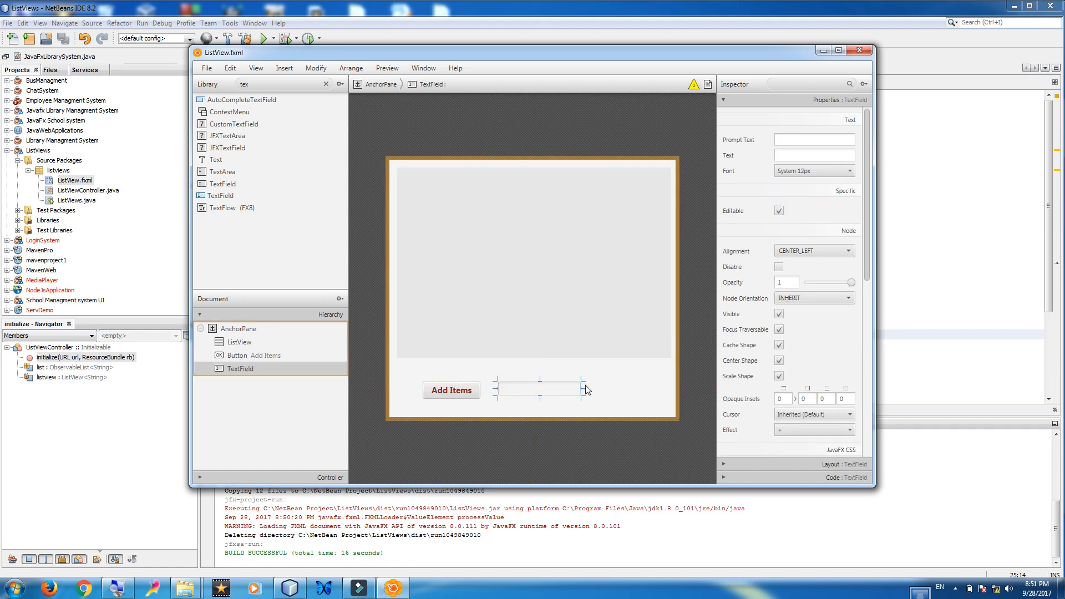
{"action": "left_click_drag", "start_coordinate": [586, 390], "coordinate": [651, 389]}
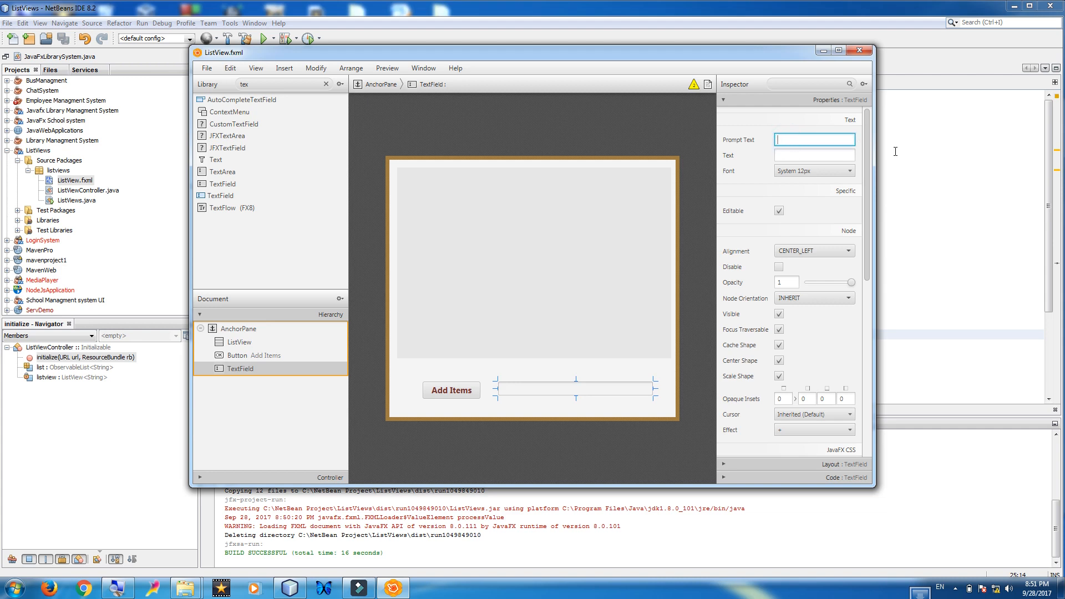
Step: Give the text field prompt text 'Enter Any Item' and font size 16
{"action": "type", "text": "Enter Any Item"}
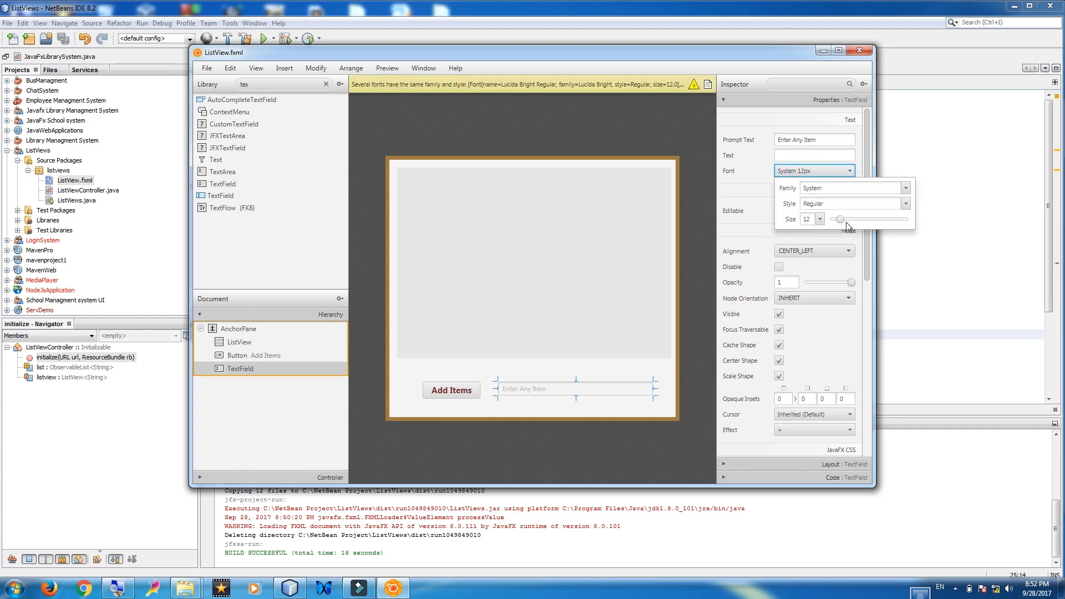
{"action": "left_click_drag", "start_coordinate": [838, 219], "coordinate": [847, 219]}
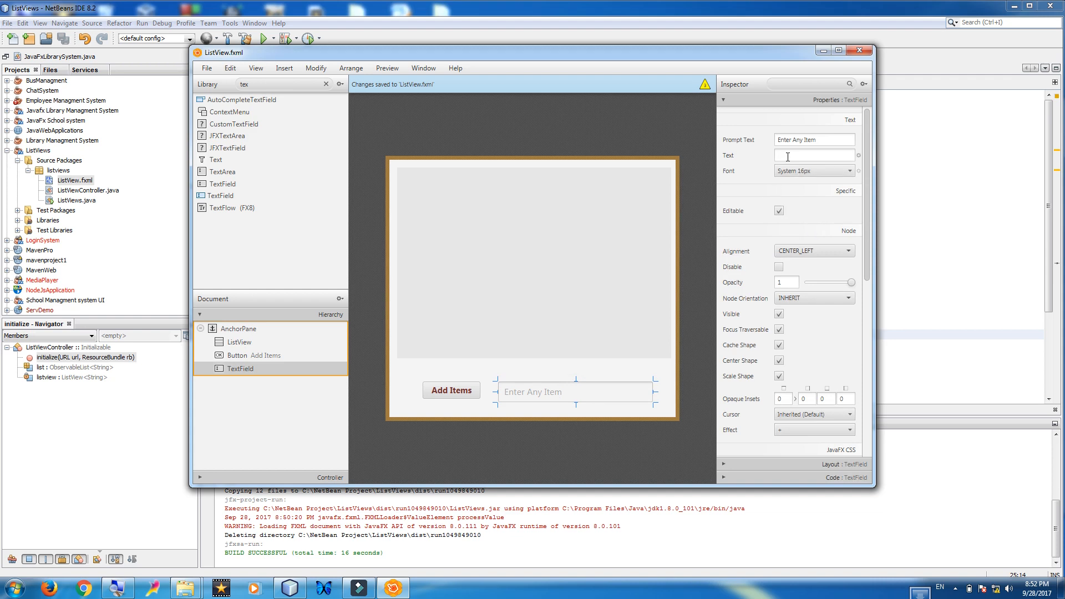
{"action": "left_click", "coordinate": [813, 156]}
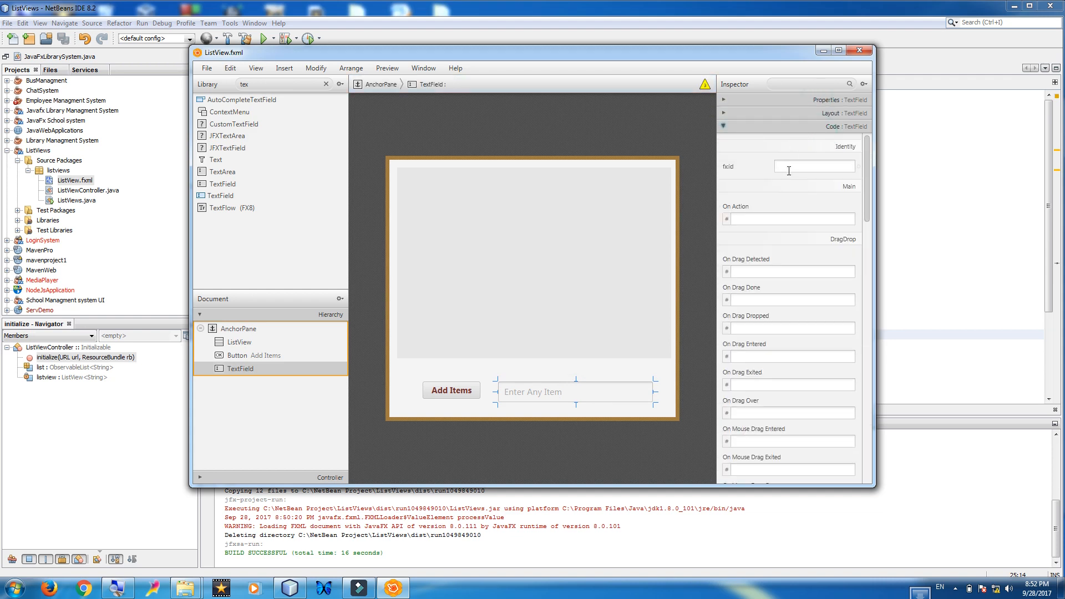
Step: Assign the text field an fx:id in the Inspector's Code section
{"action": "type", "text": "text"}
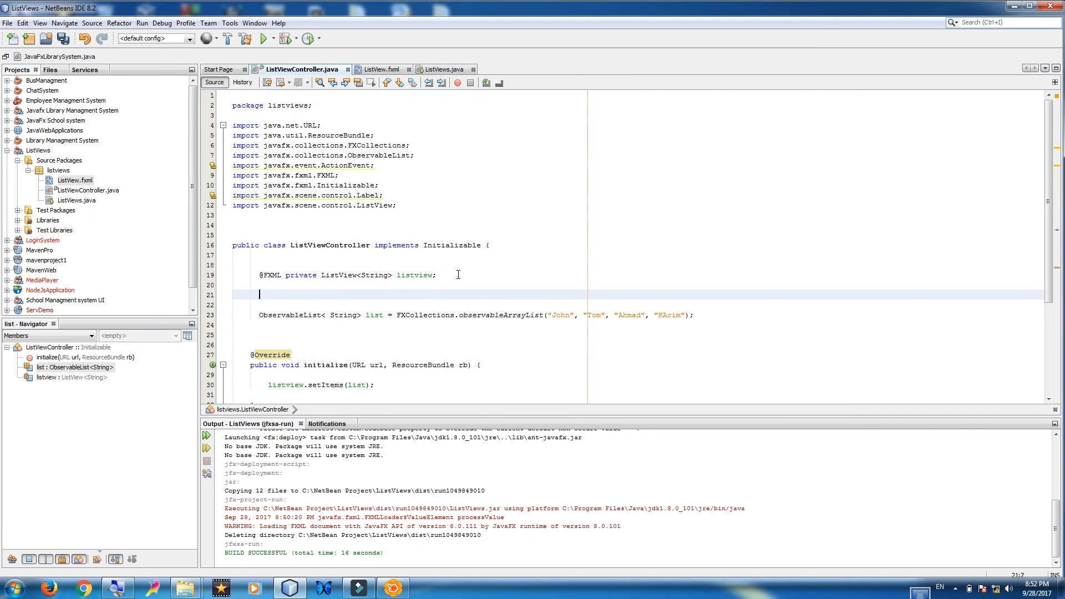
{"action": "type", "text": "@FXML"}
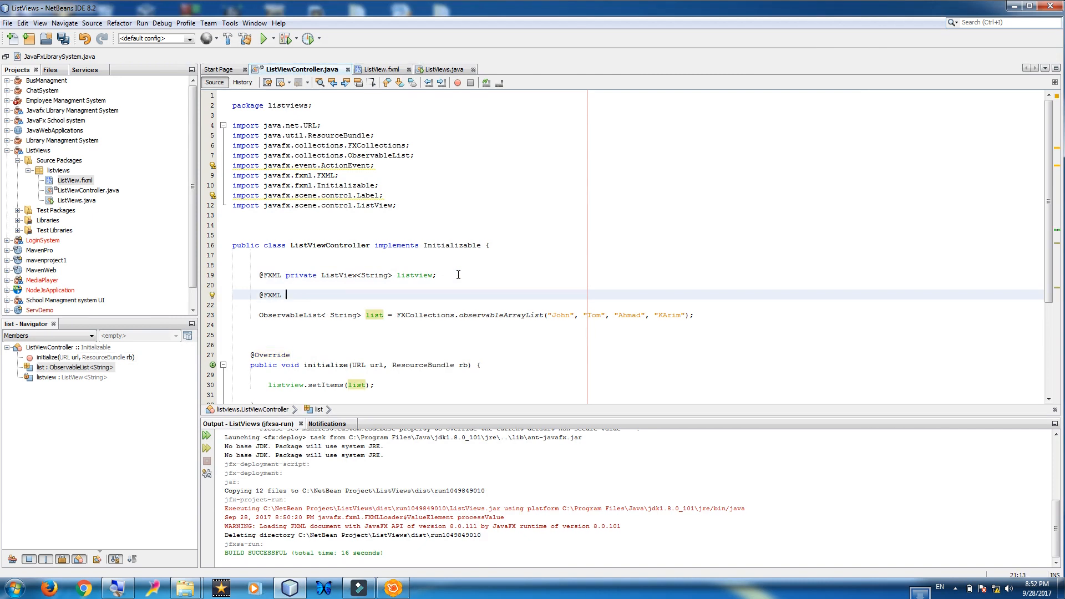
{"action": "type", "text": "private"}
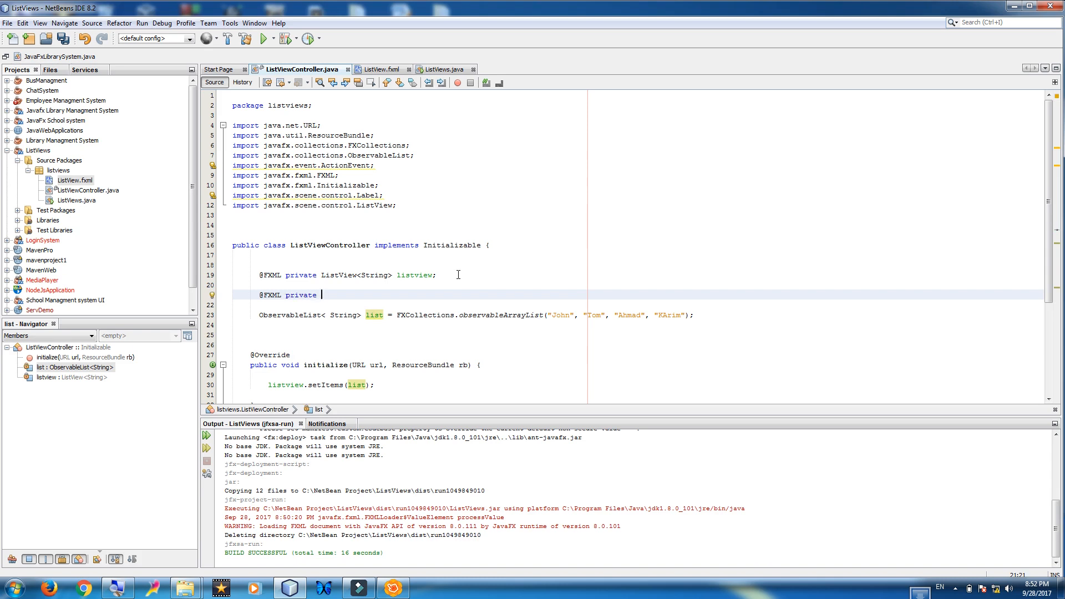
{"action": "type", "text": "TextFiel"}
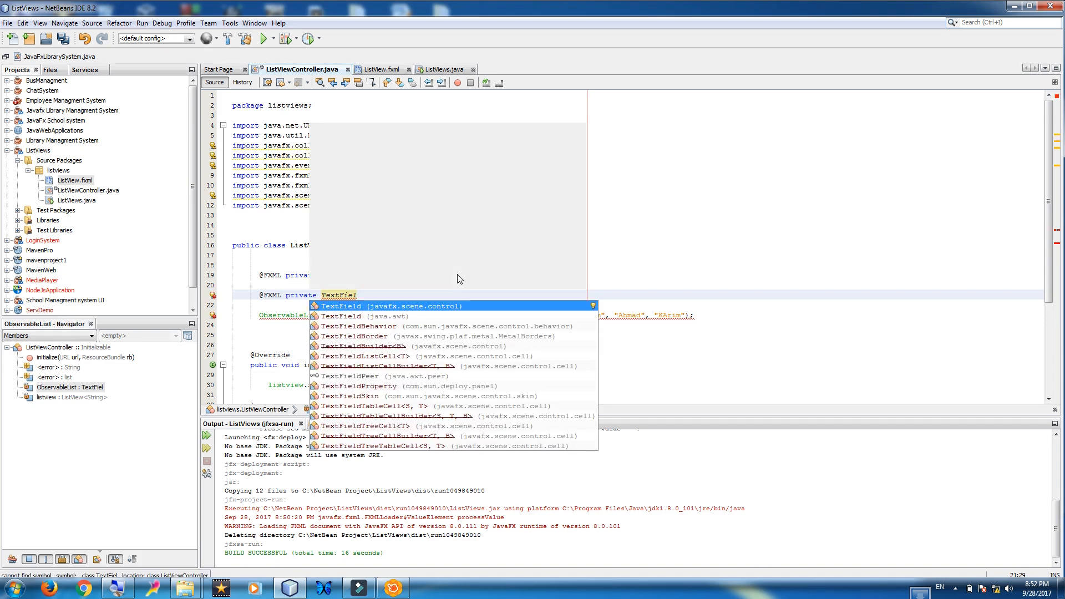
{"action": "left_click", "coordinate": [342, 316]}
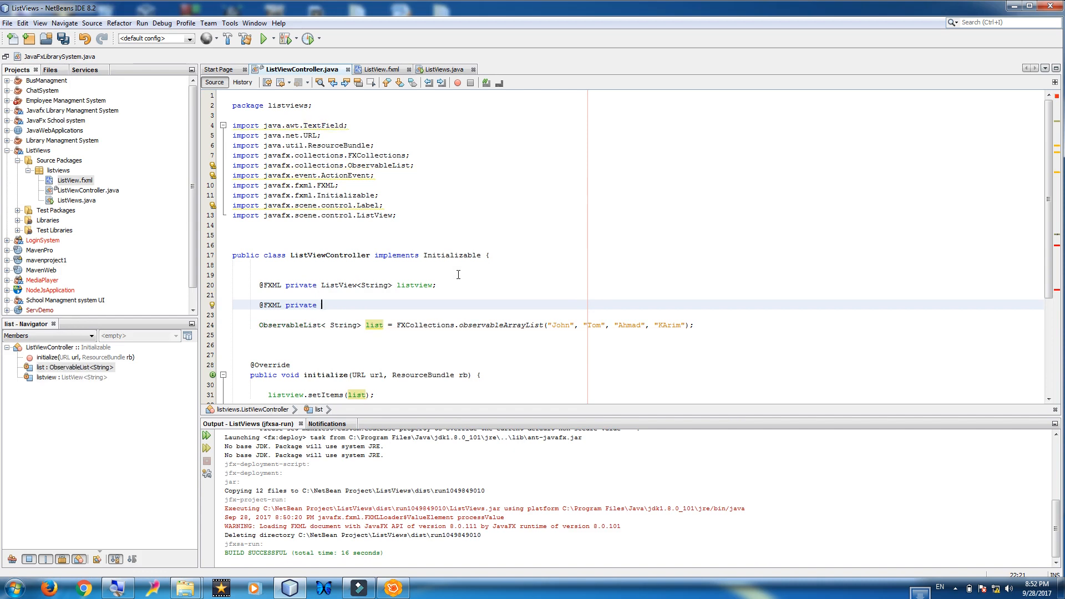
{"action": "type", "text": "Tex"}
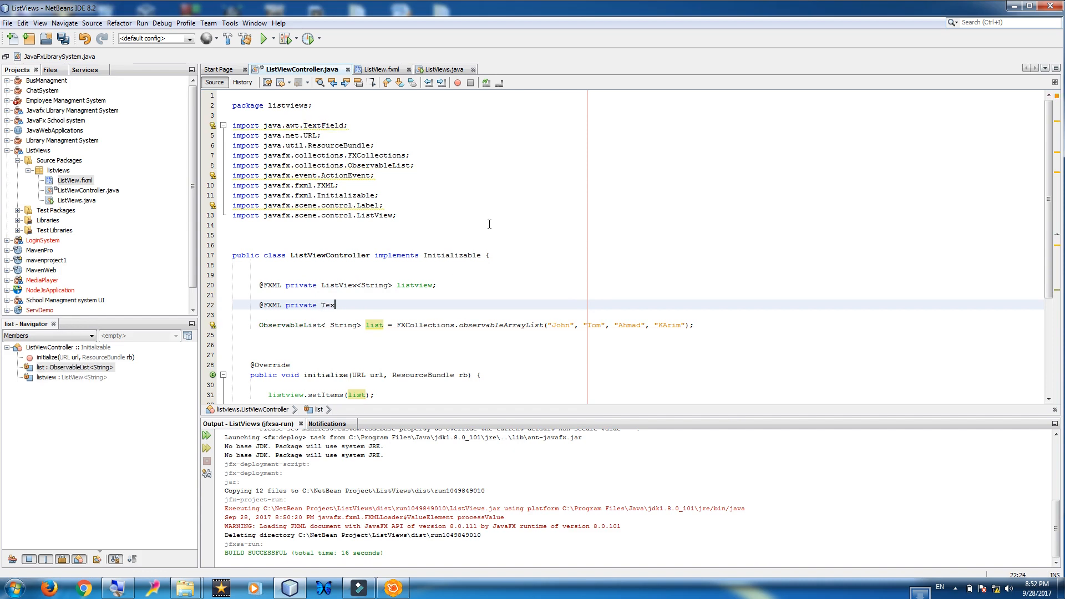
{"action": "type", "text": "tField"}
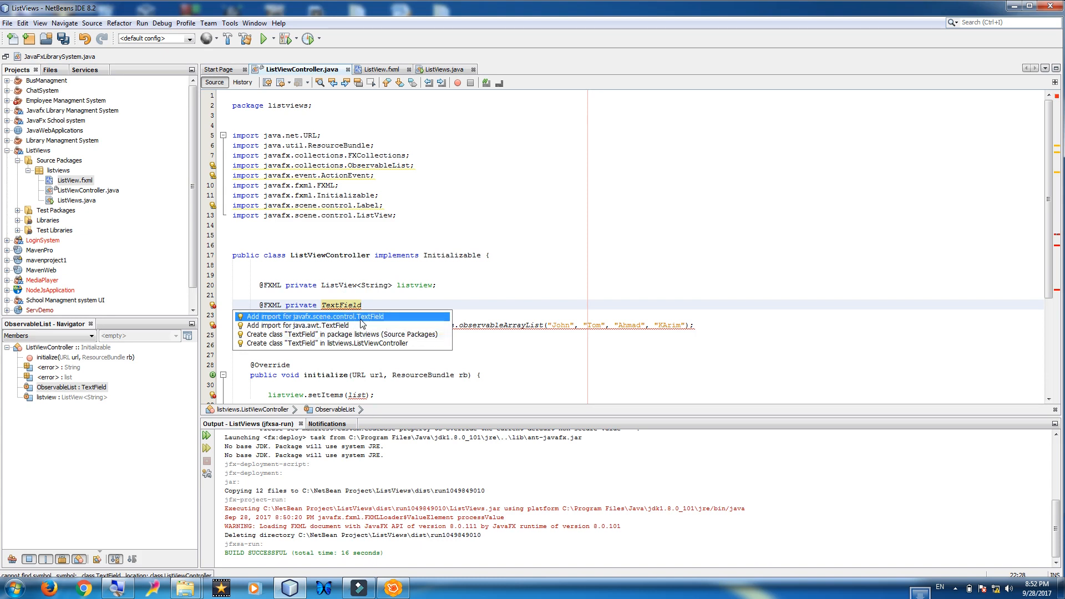
Step: Import javafx.scene.control.TextField via the hint and name the field 'textfield'
{"action": "left_click", "coordinate": [310, 316]}
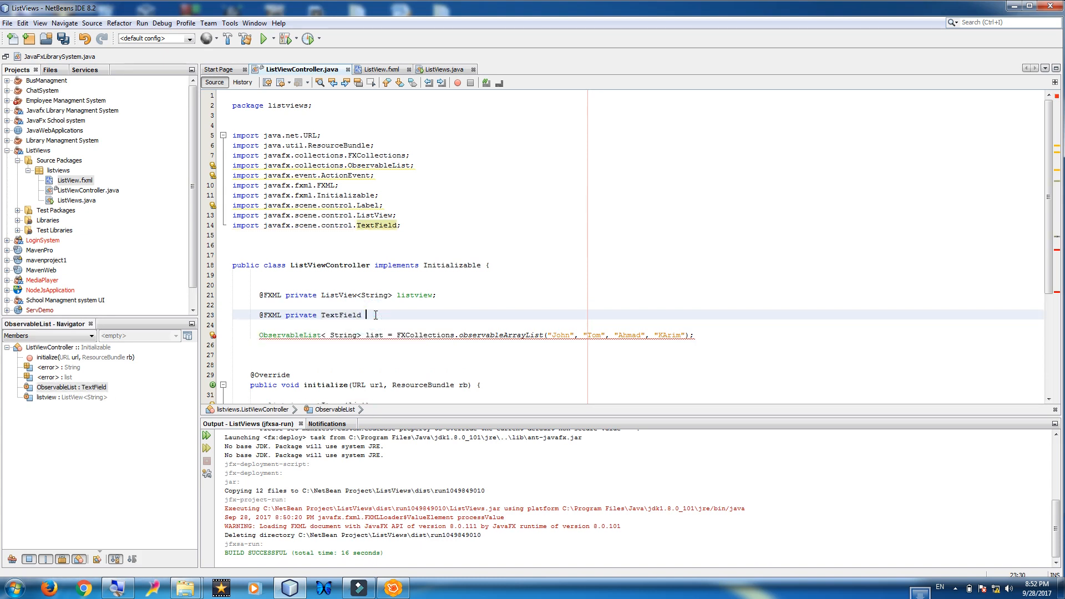
{"action": "type", "text": "textfield;"}
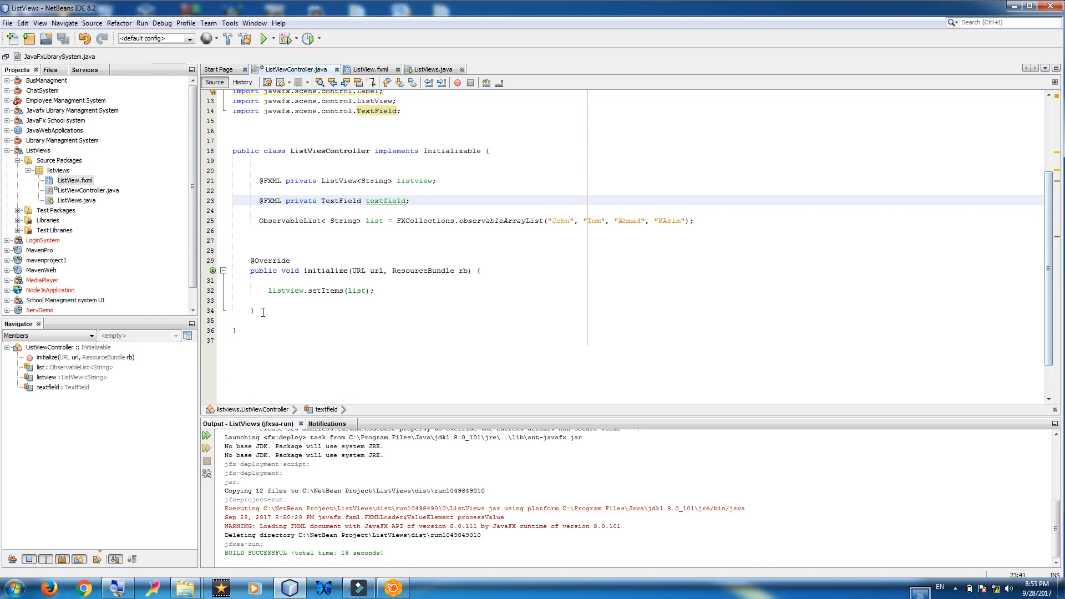
Step: Write an empty 'public void addItems(ActionEvent event)' method in the controller
{"action": "type", "text": "public void"}
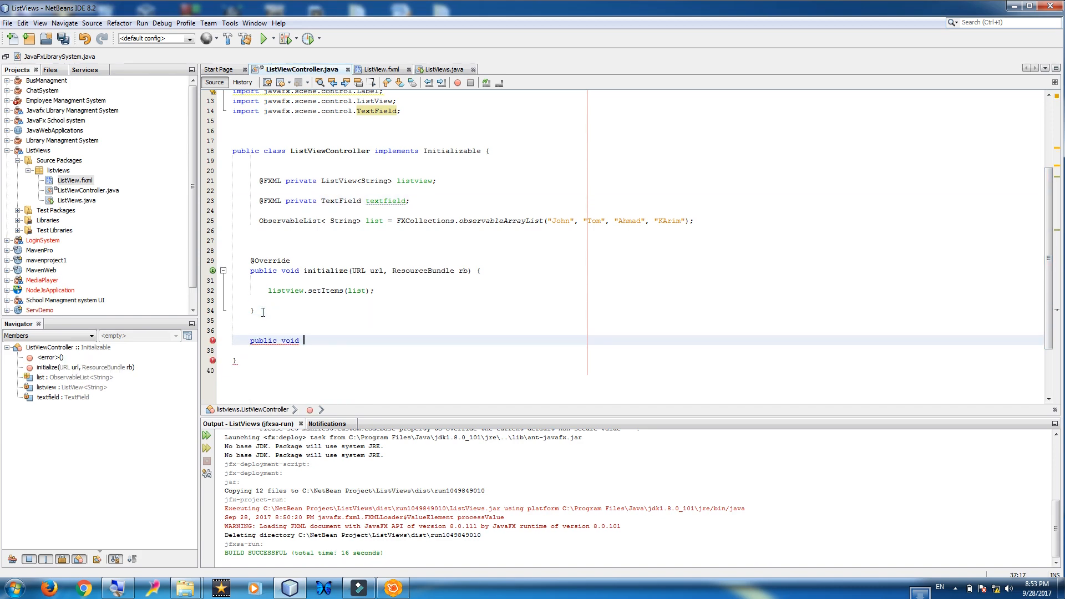
{"action": "type", "text": "a"}
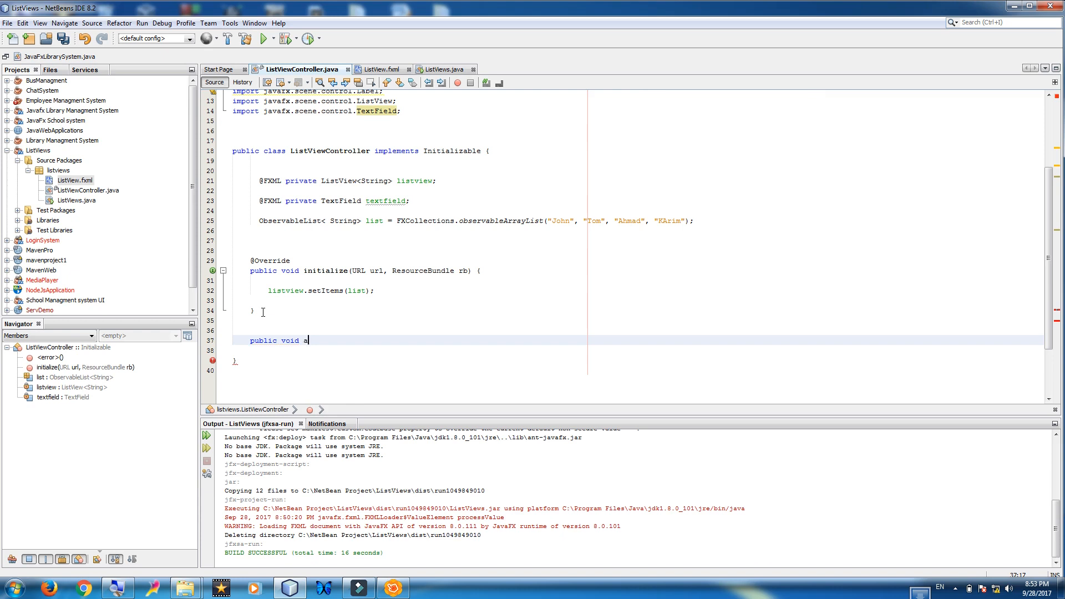
{"action": "type", "text": "ddItems"}
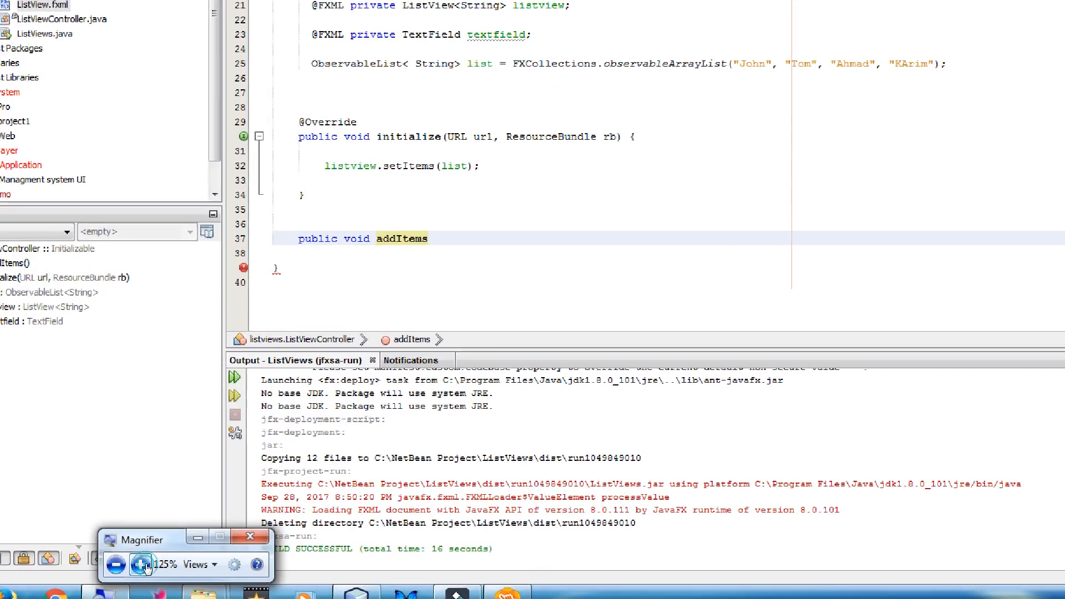
{"action": "left_click", "coordinate": [139, 564]}
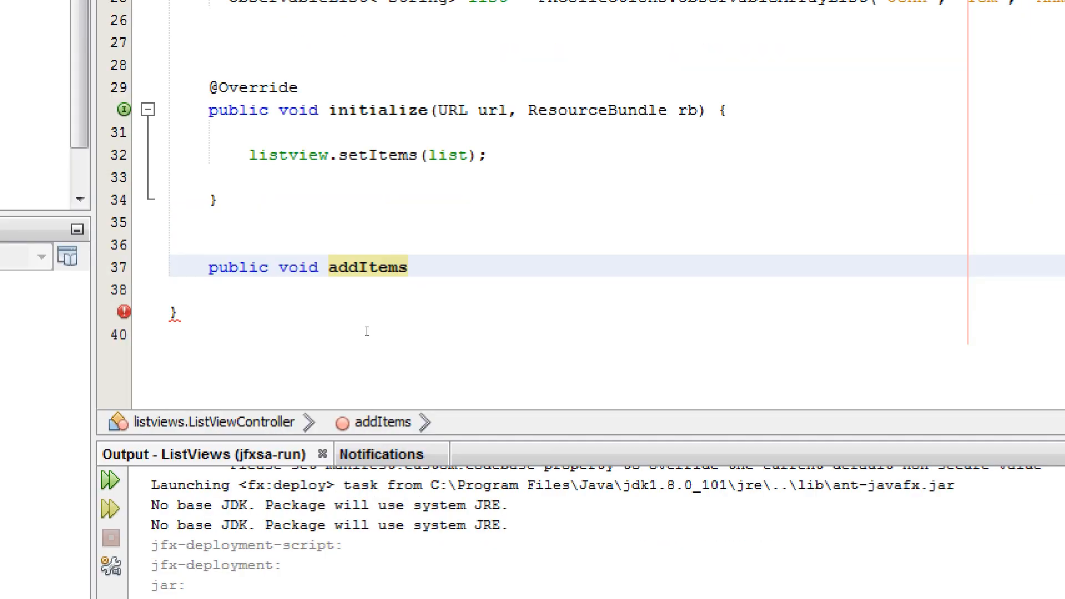
{"action": "type", "text": "(Acti"}
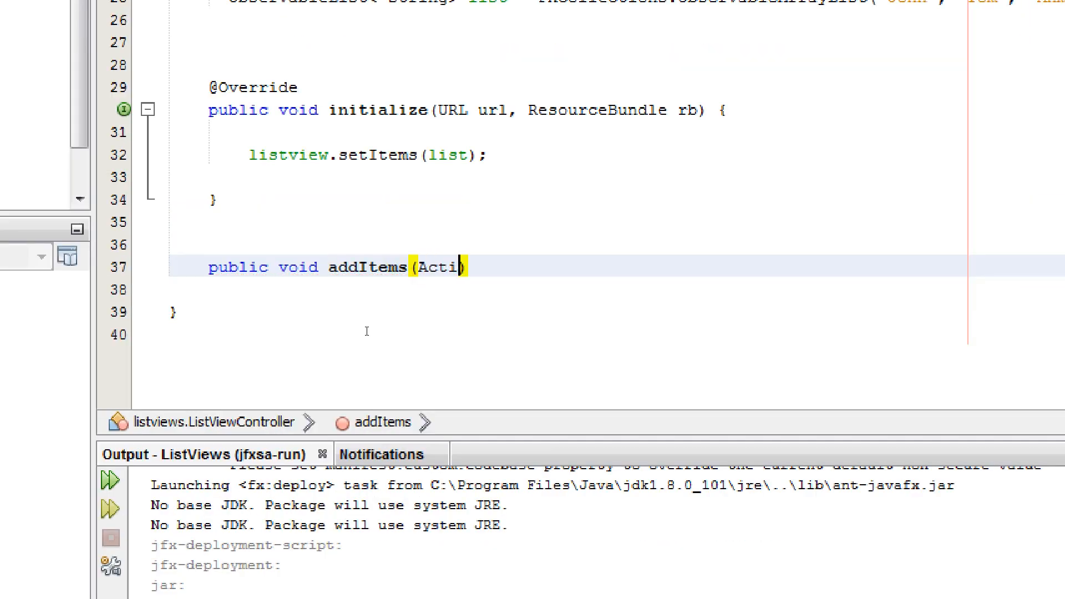
{"action": "type", "text": "oEv"}
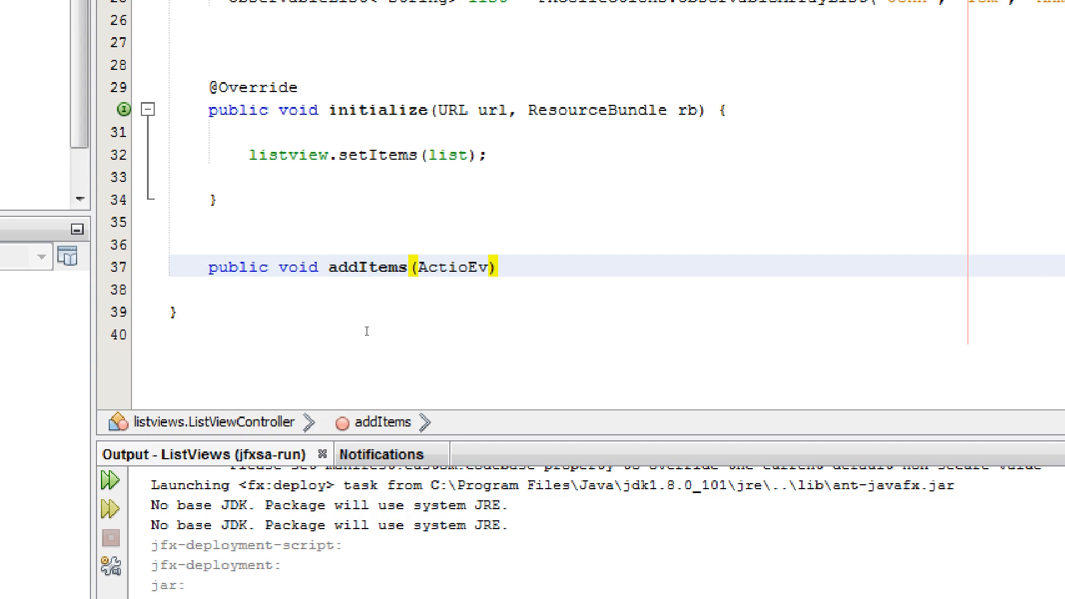
{"action": "type", "text": "ActionEvent event"}
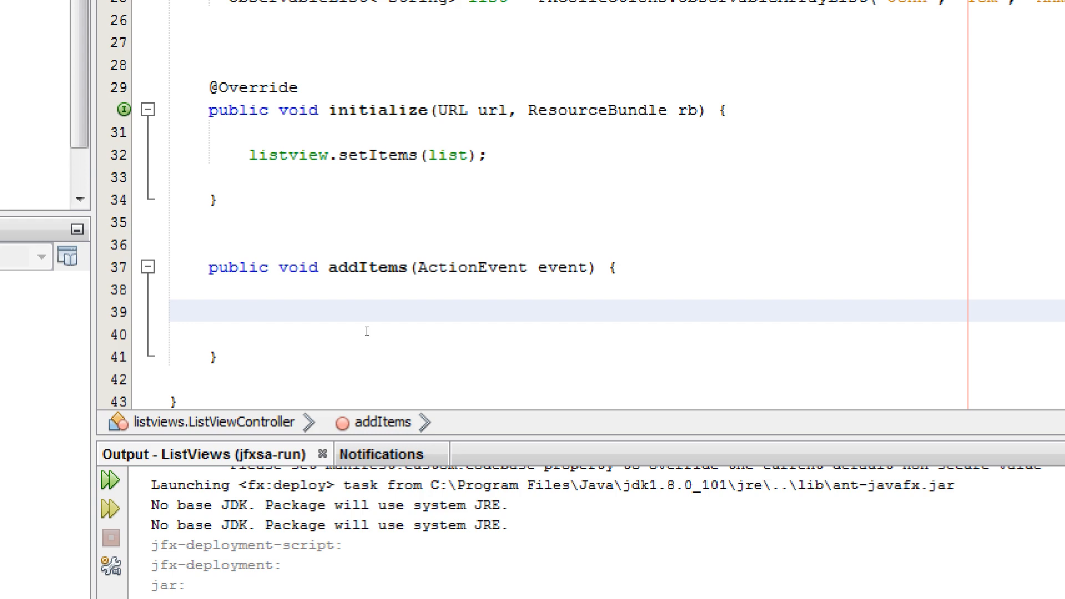
Step: Inside addItems, write 'String item = textfield.getText();'
{"action": "left_click", "coordinate": [249, 309]}
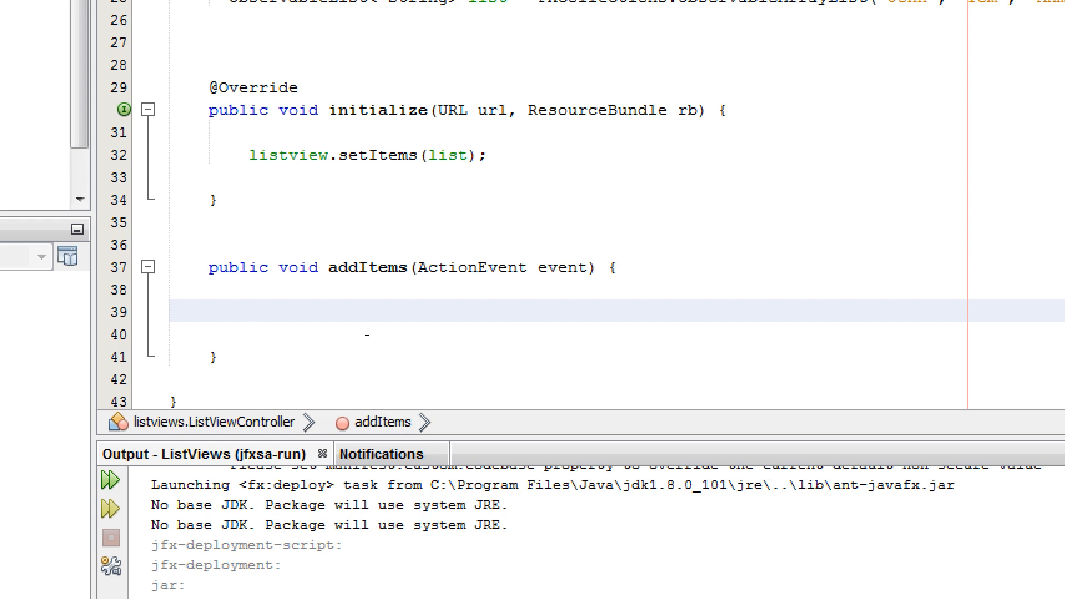
{"action": "type", "text": "Strin"}
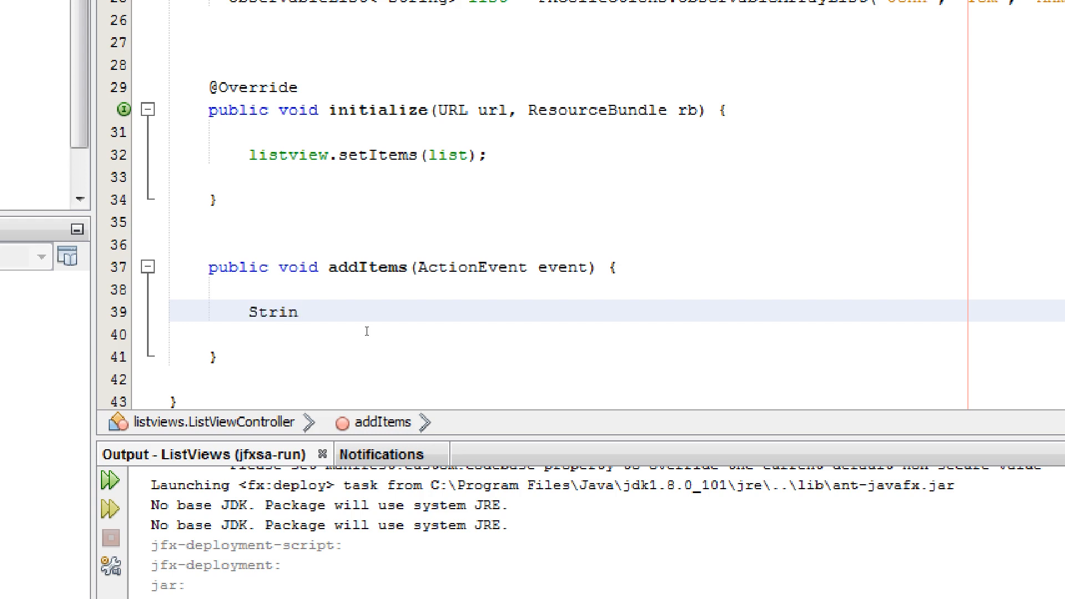
{"action": "type", "text": "g"}
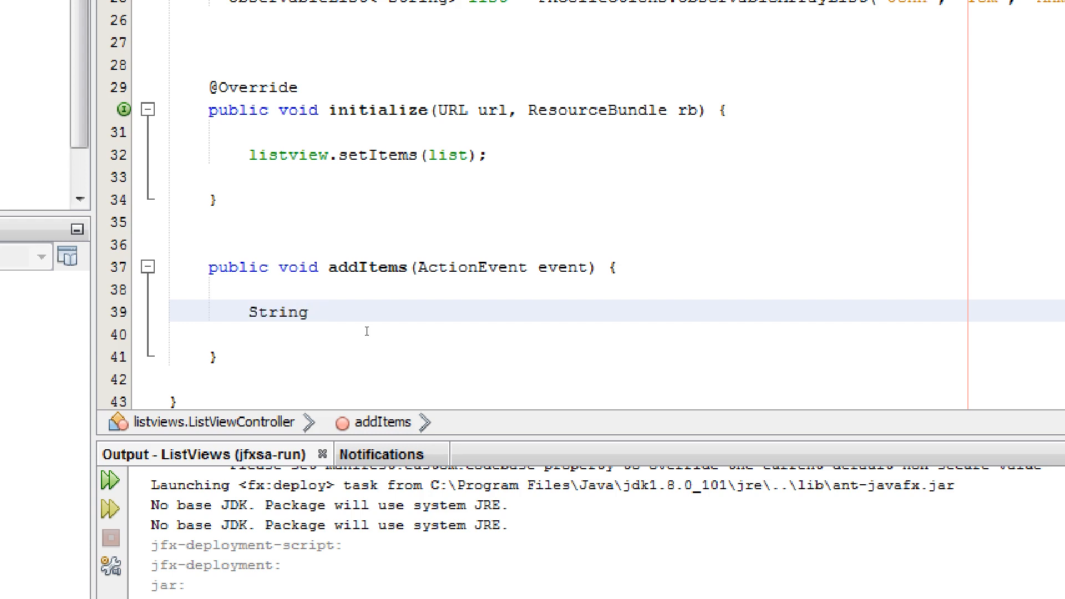
{"action": "type", "text": "item ="}
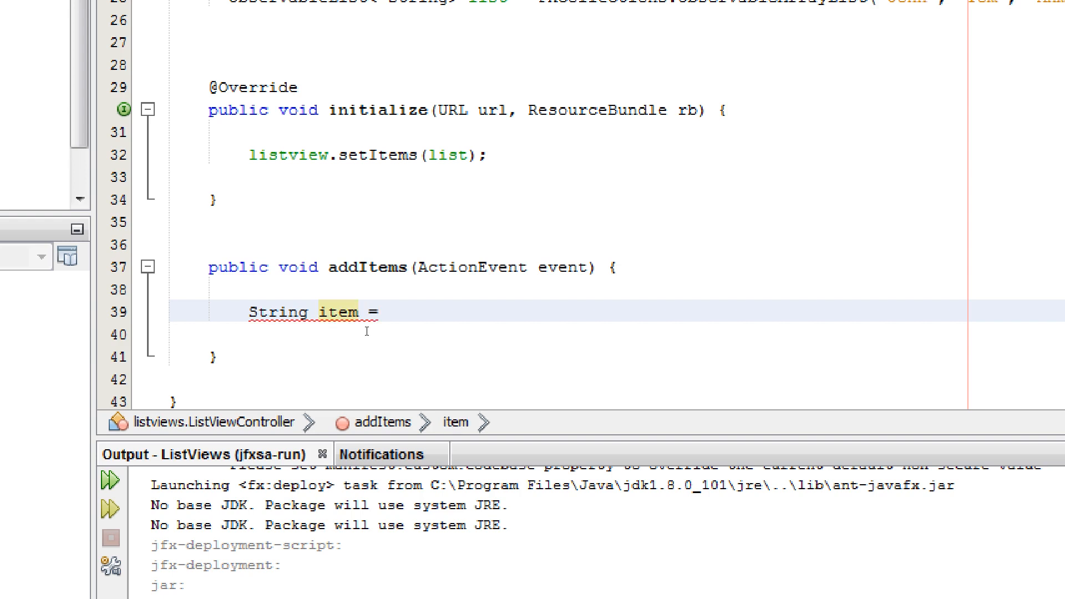
{"action": "type", "text": "textfield"}
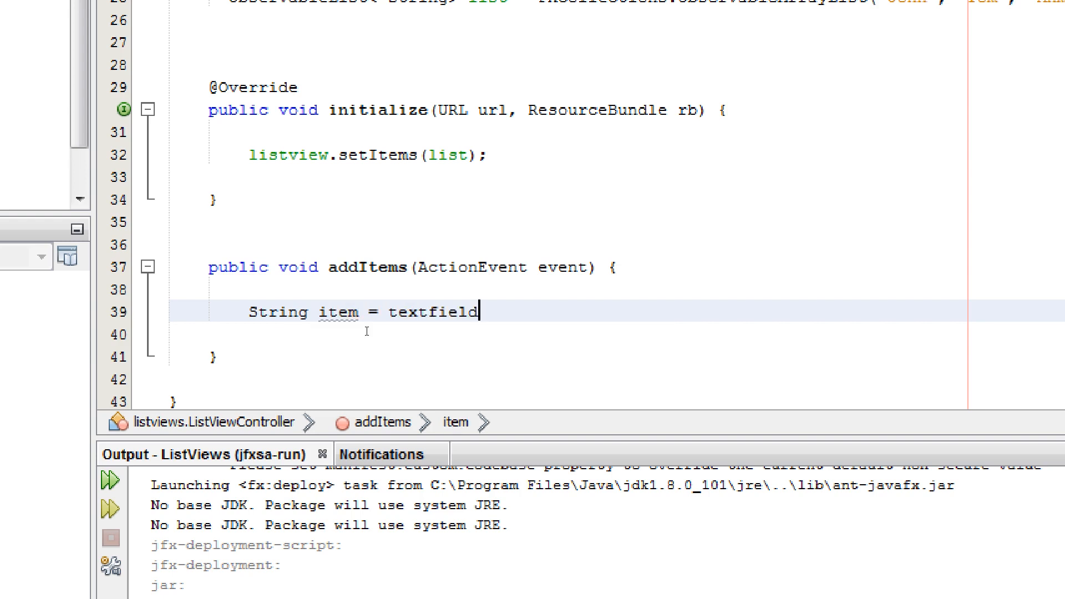
{"action": "type", "text": ".getTE"}
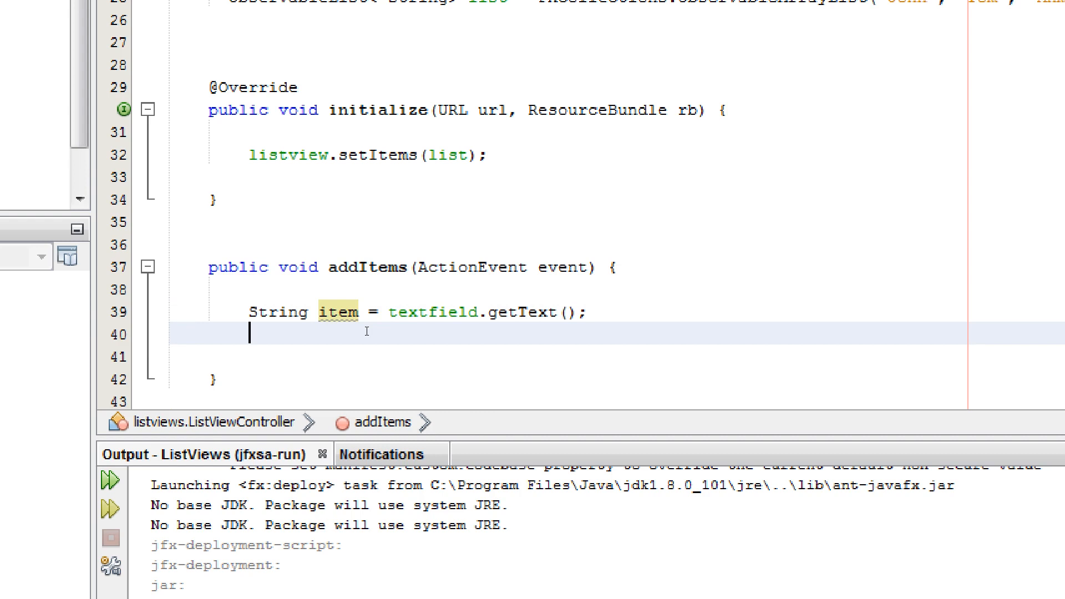
Step: Add 'listview.getItems().addAll(item);' to append the item to the ListView
{"action": "type", "text": "listview."}
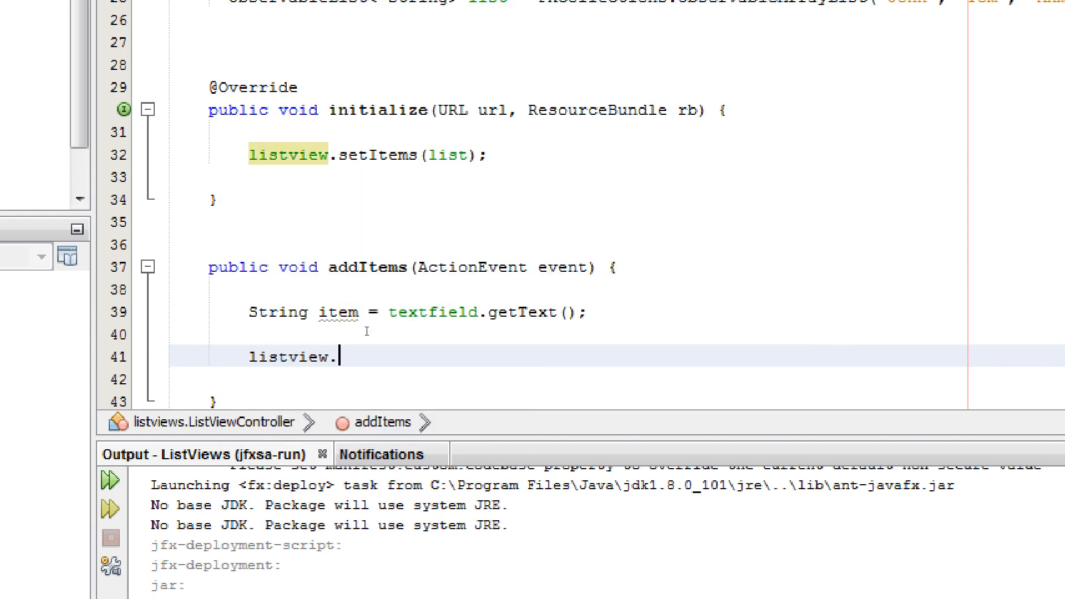
{"action": "type", "text": "getITe"}
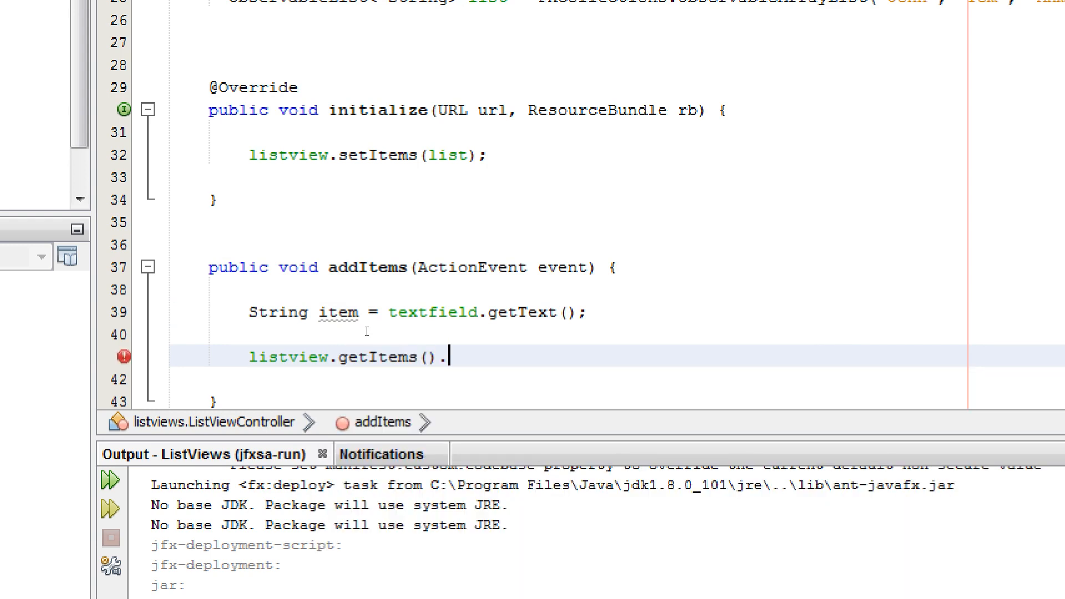
{"action": "type", "text": "addAll(elements"}
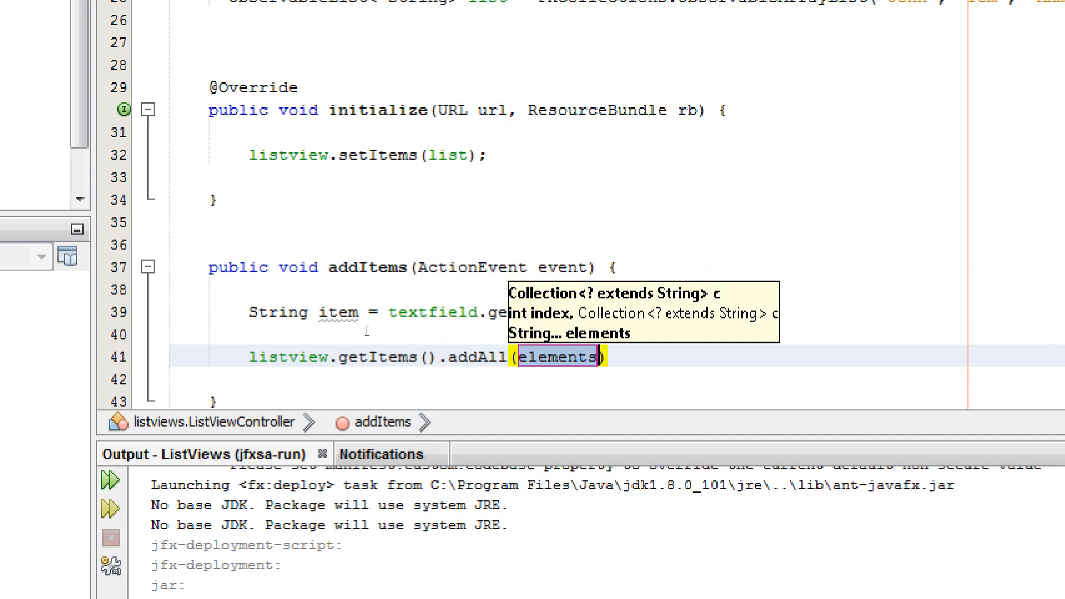
{"action": "type", "text": "it"}
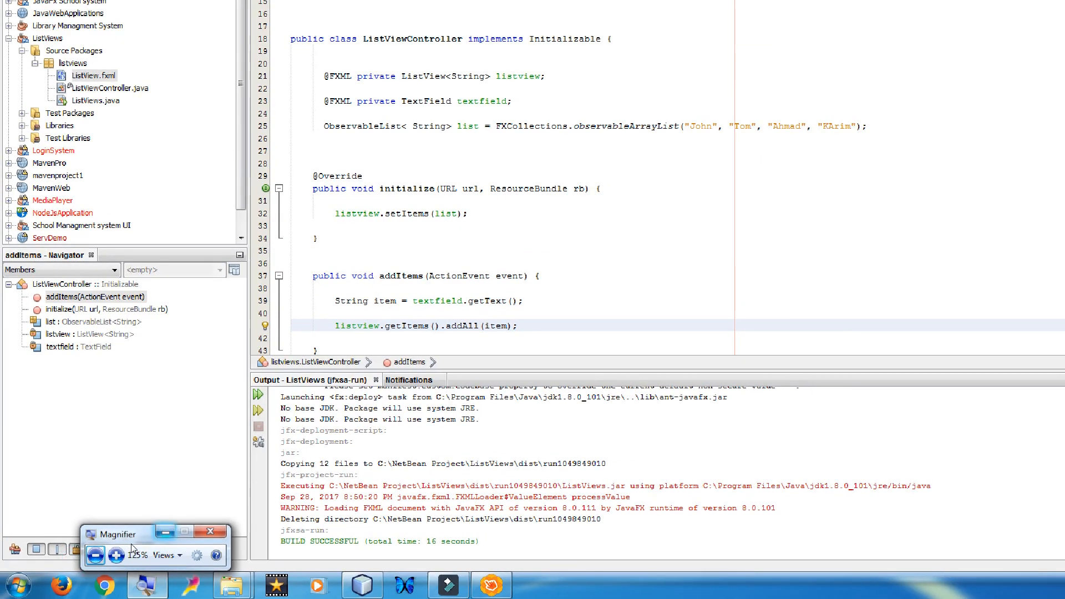
{"action": "left_click", "coordinate": [210, 531]}
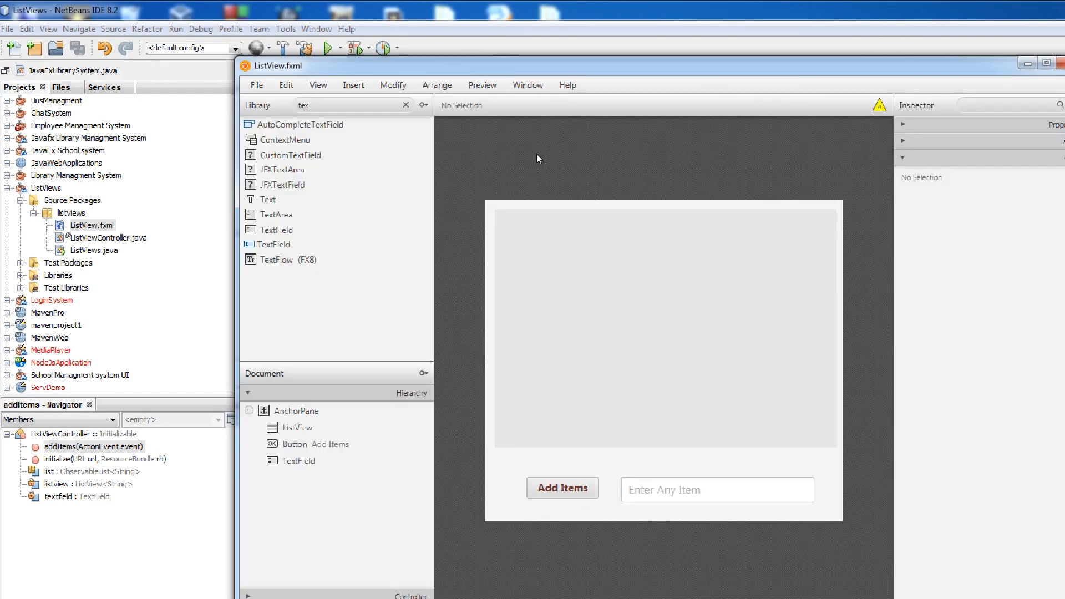
{"action": "left_click", "coordinate": [561, 489]}
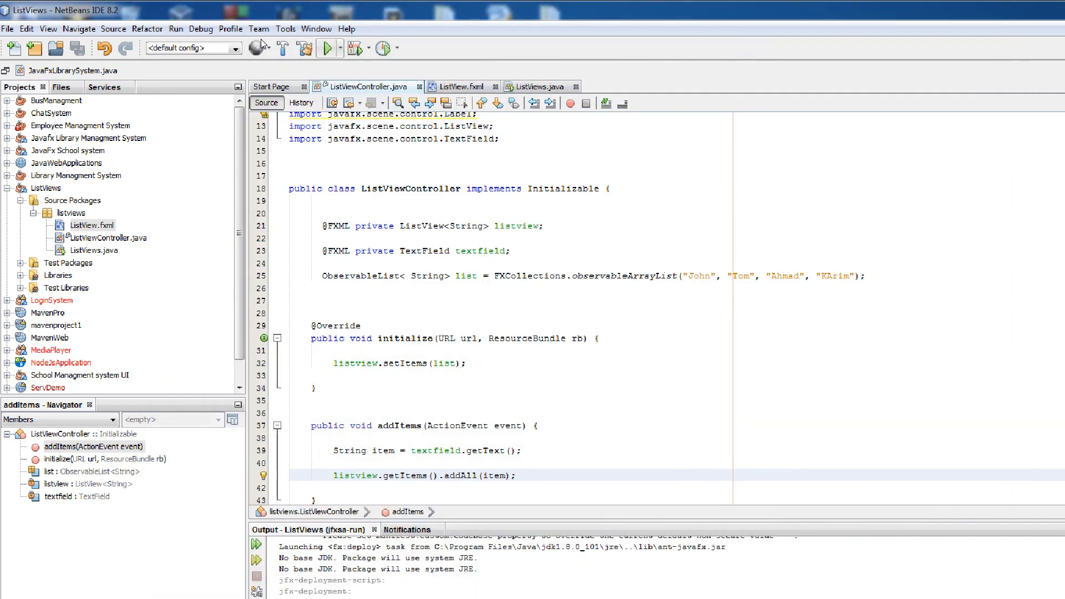
Step: Run the ListViews project, showing John, Tom, Ahmad and KArim in the list
{"action": "left_click", "coordinate": [329, 47]}
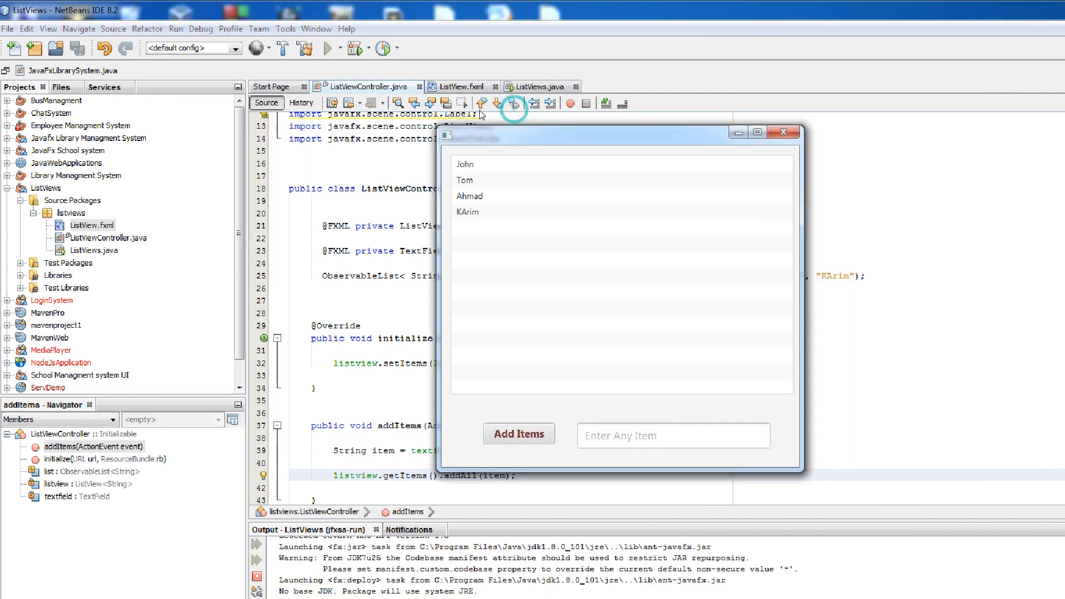
Step: Add Bob, Apple and Mango to the list via the text field and Add Items button
{"action": "left_click", "coordinate": [672, 434]}
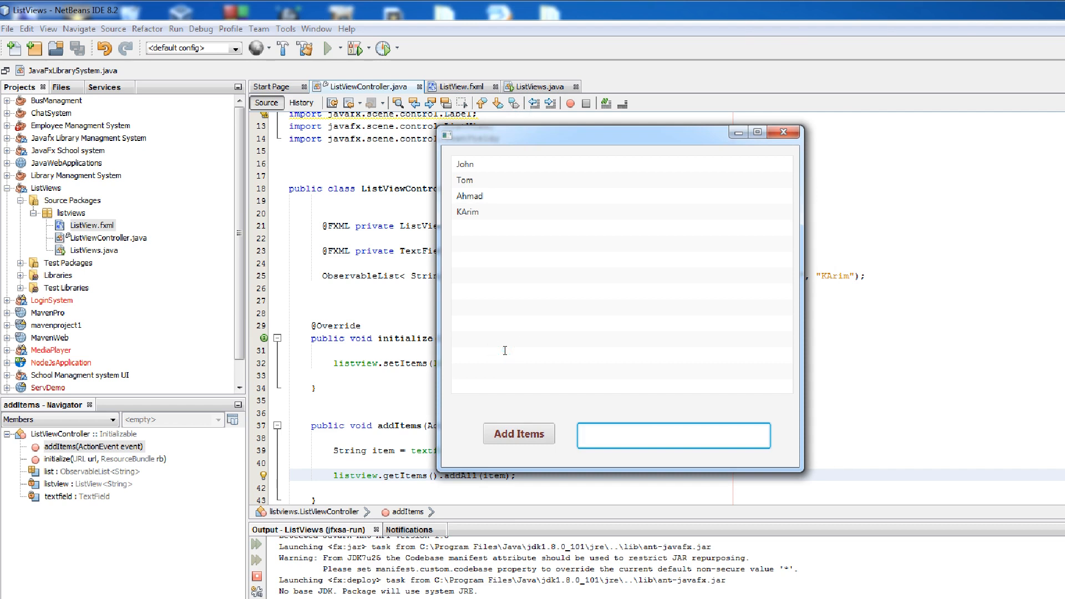
{"action": "type", "text": "Bob"}
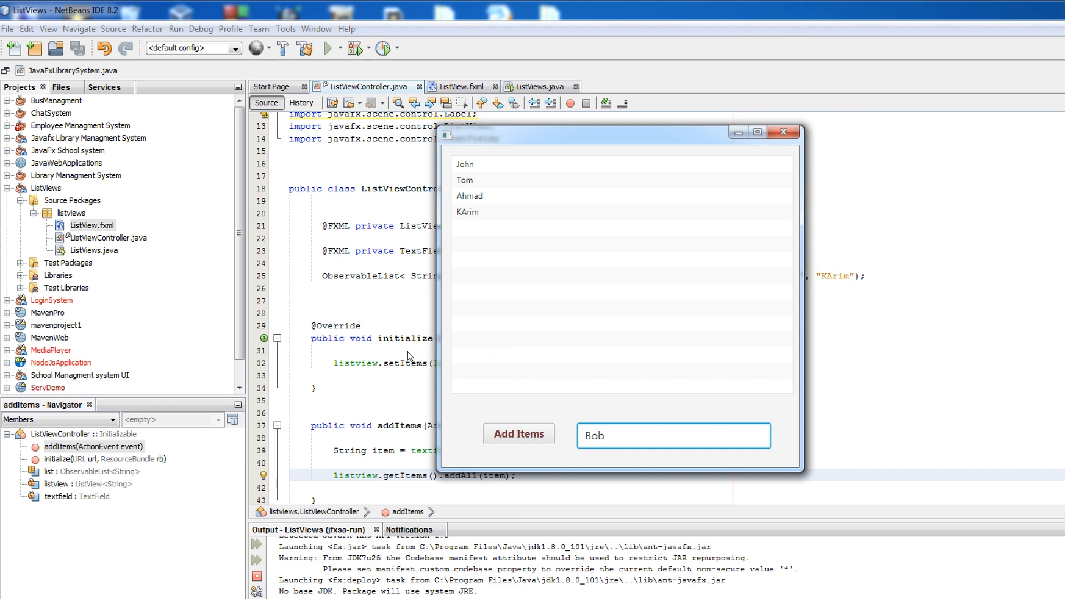
{"action": "left_click", "coordinate": [518, 433]}
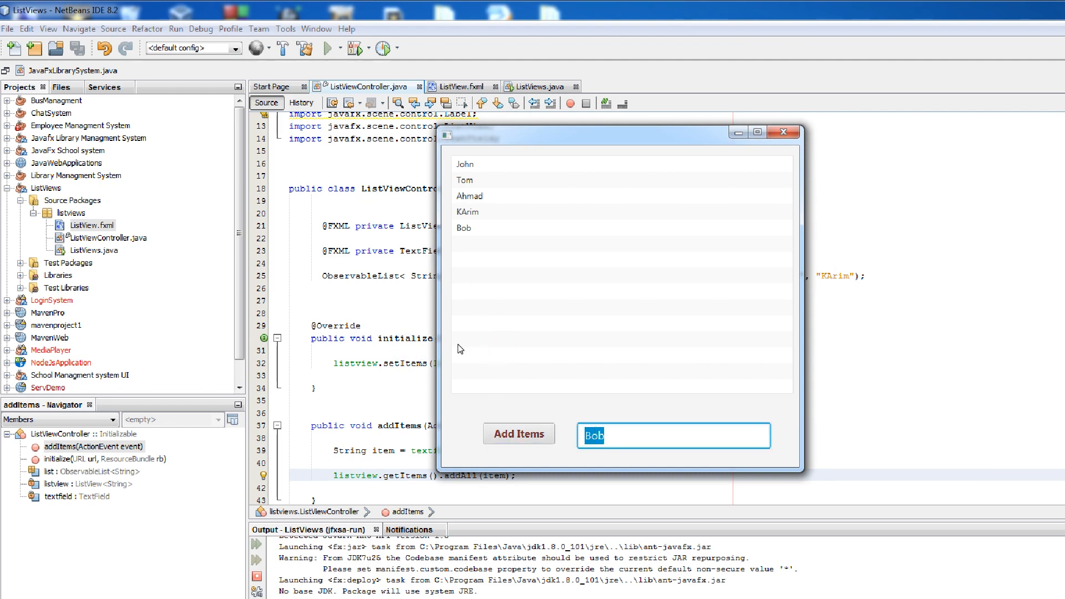
{"action": "type", "text": "Ap"}
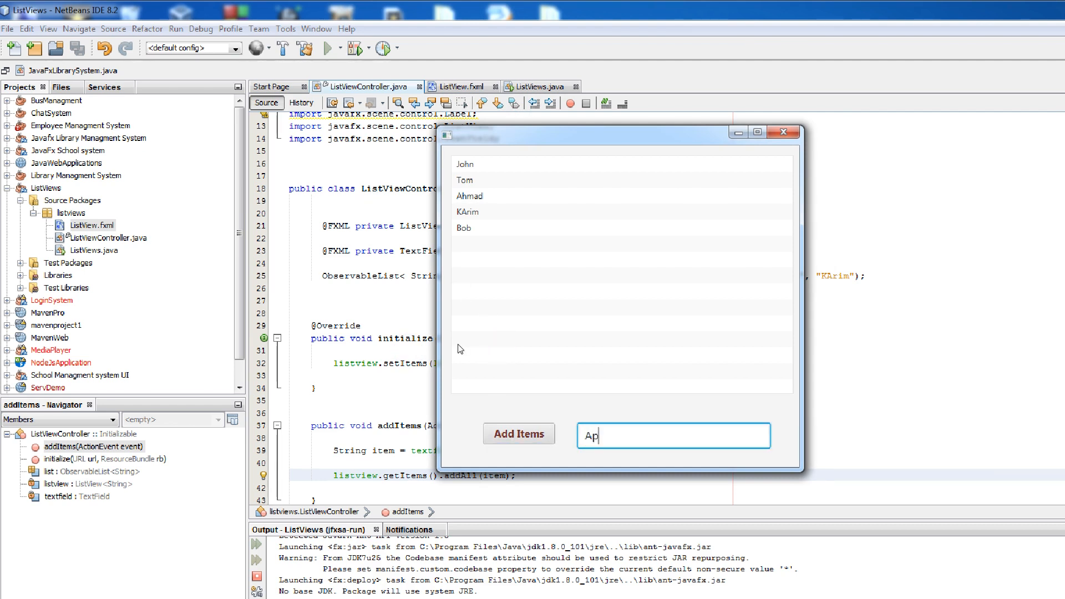
{"action": "left_click", "coordinate": [518, 434]}
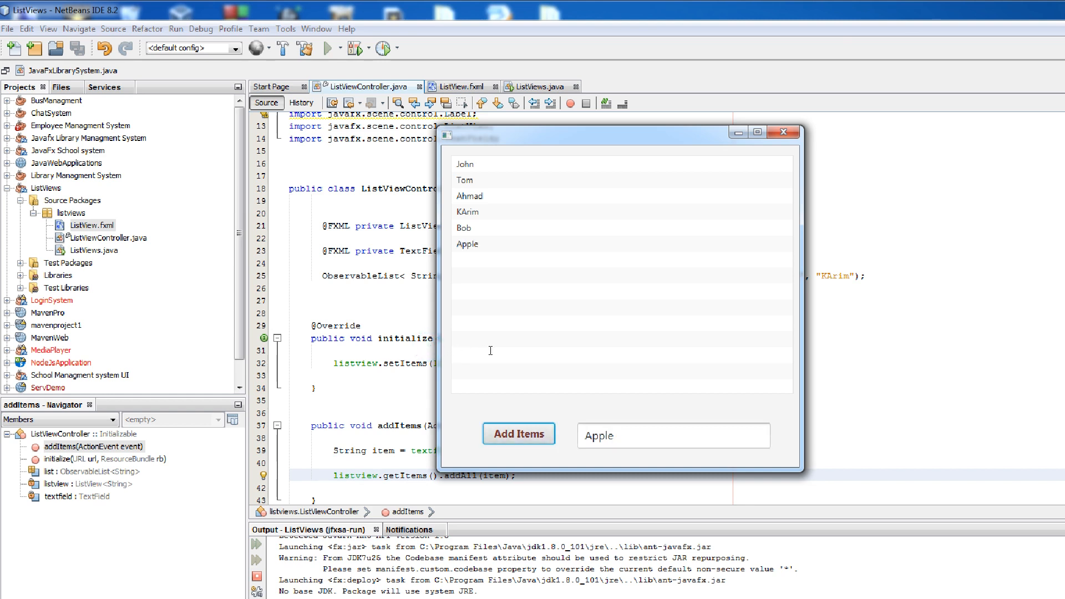
{"action": "type", "text": "Mang"}
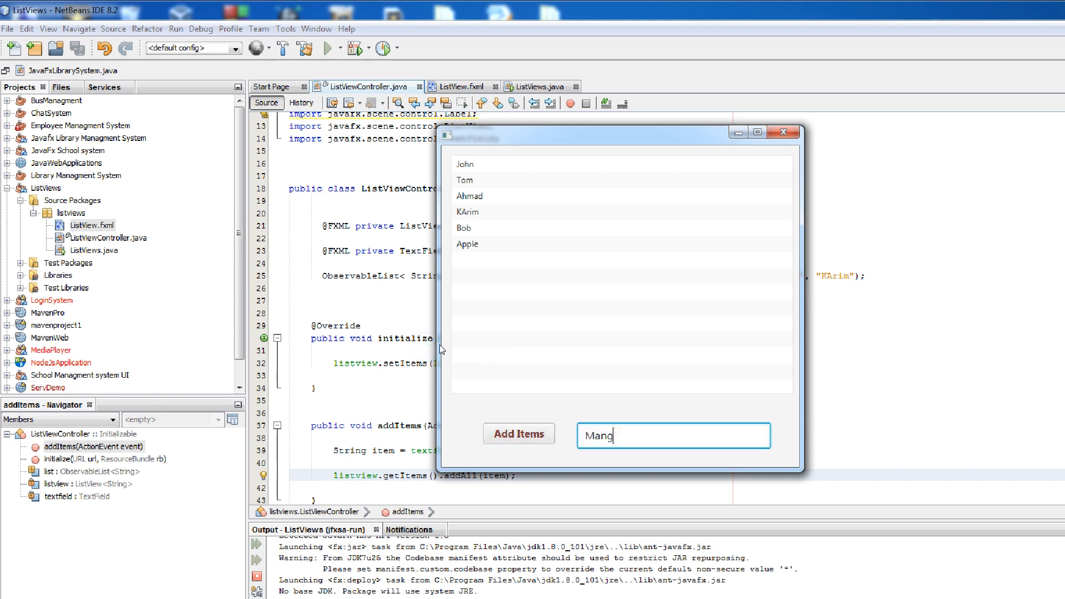
{"action": "left_click", "coordinate": [518, 433]}
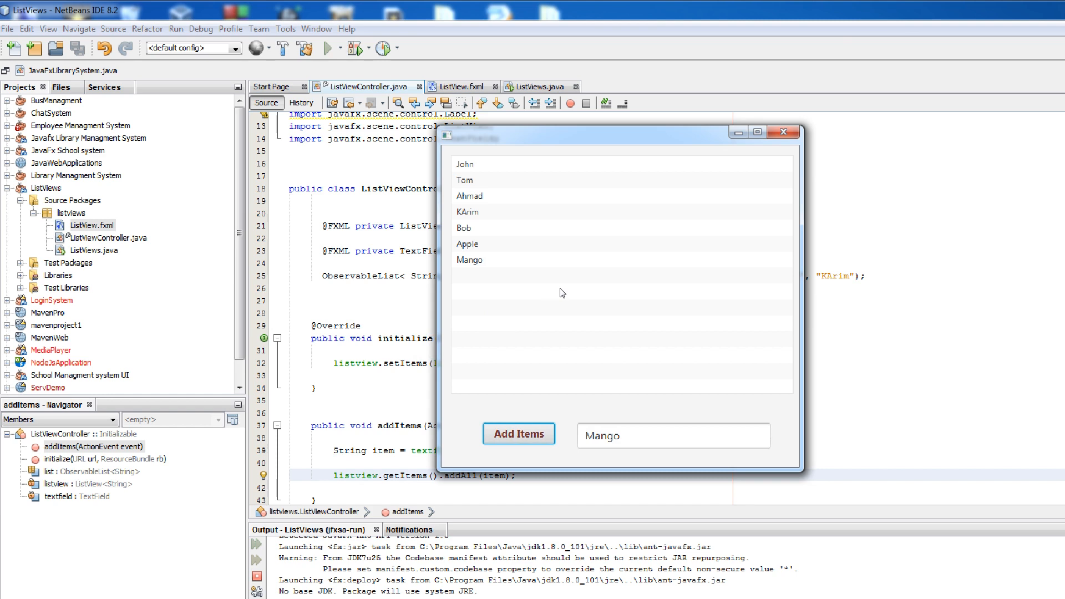